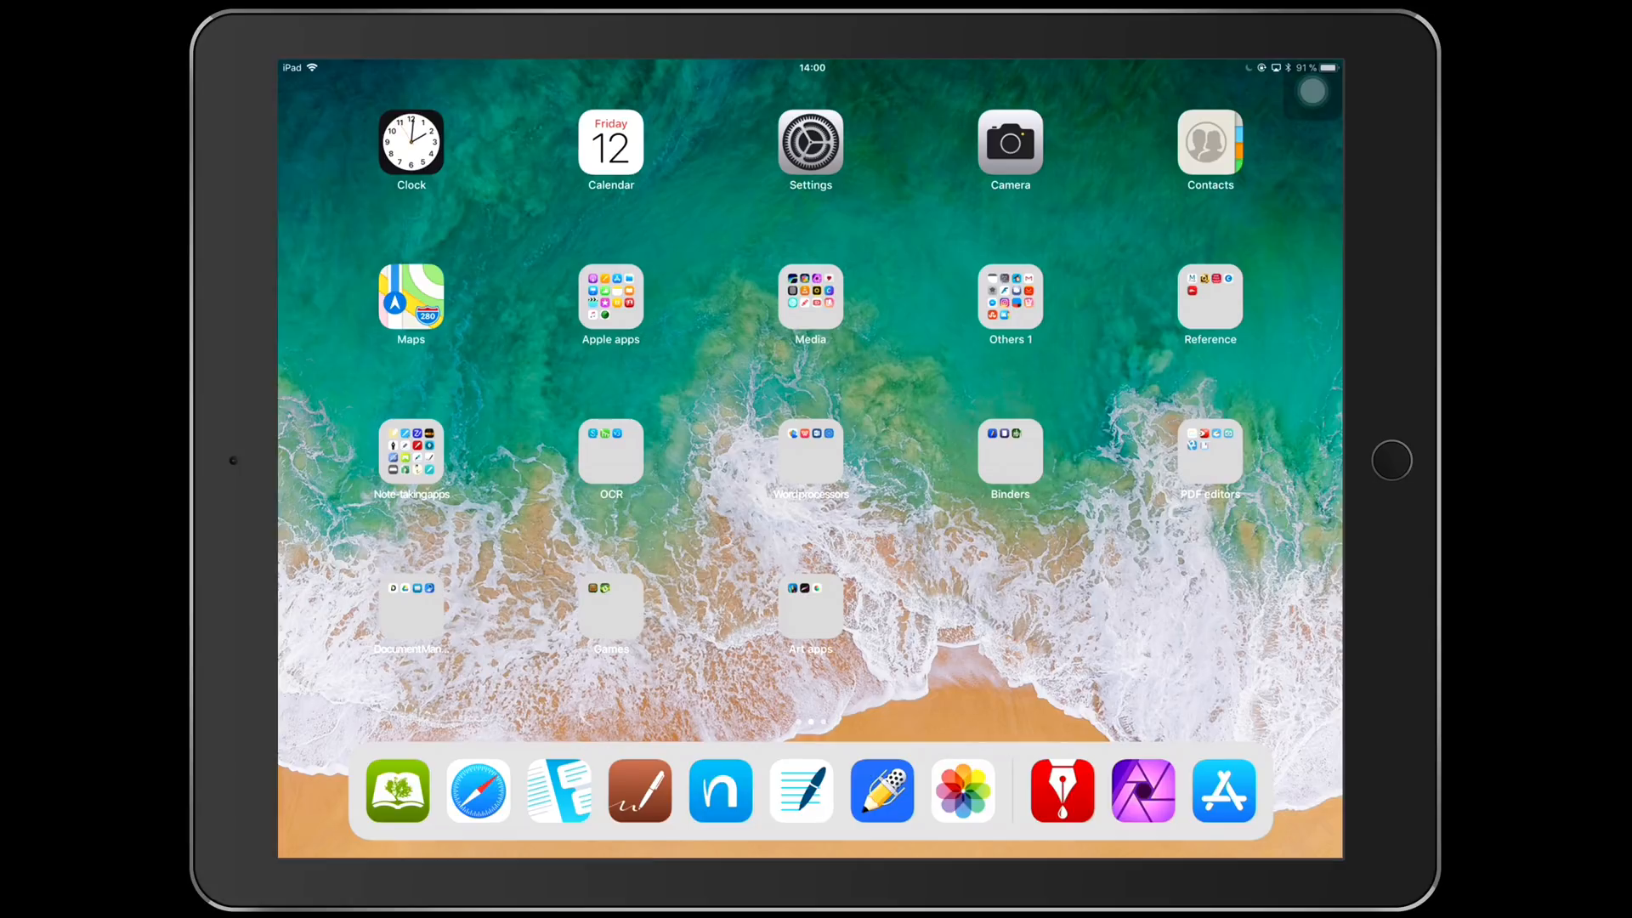
Launch the Settings app from the iPad home screen.
click(810, 143)
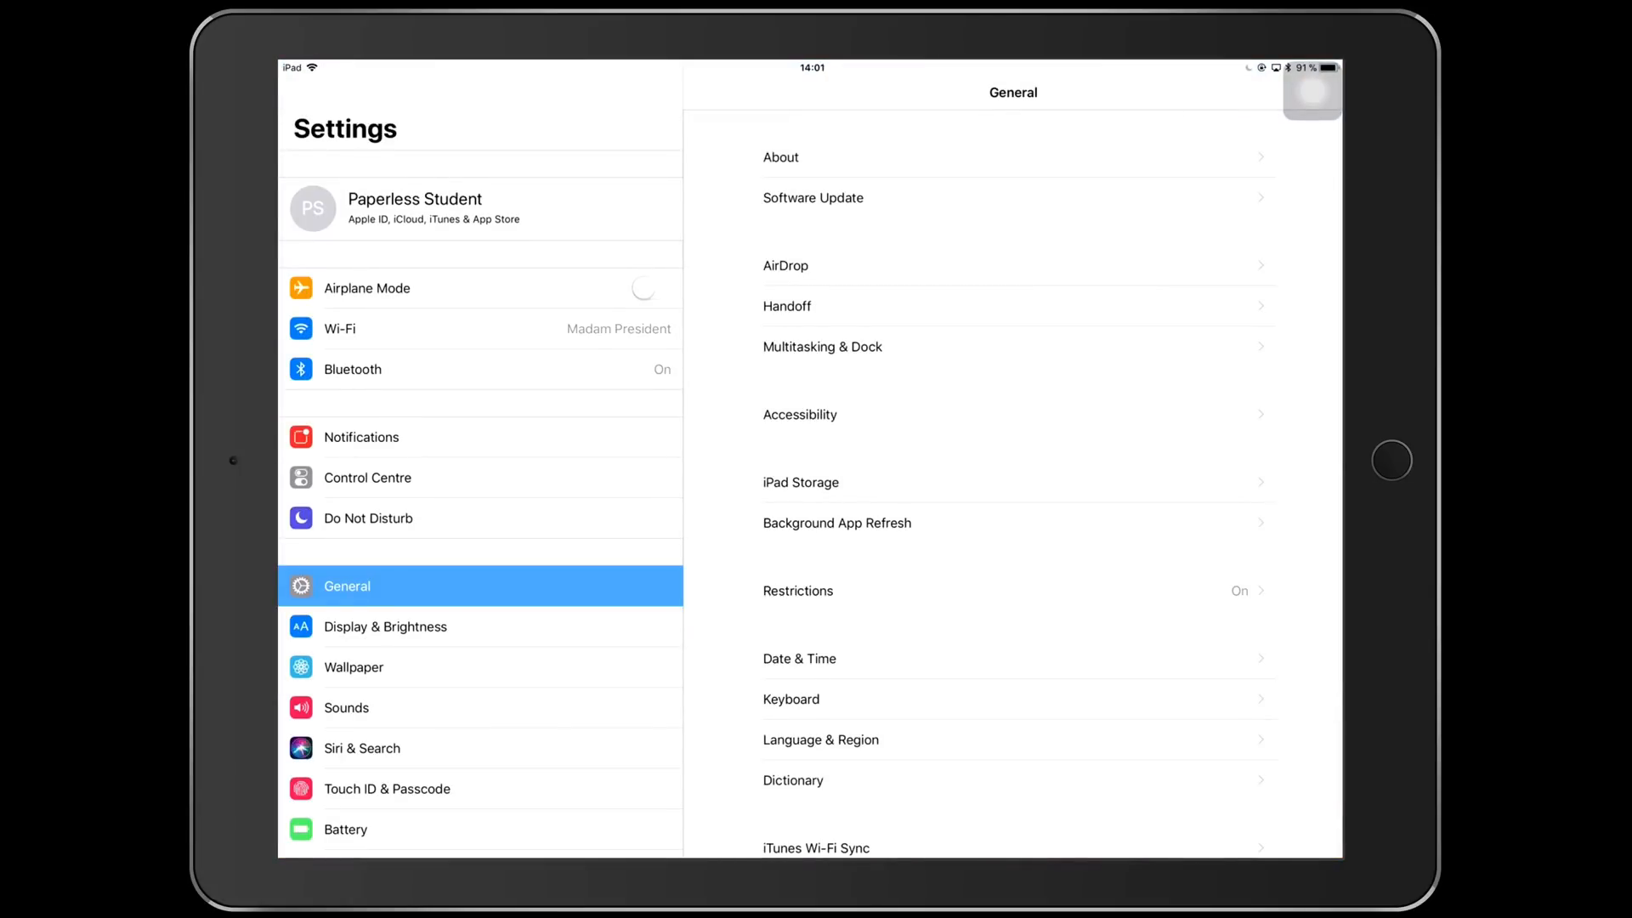
Open iPad Storage to see 51.2 GB of 128 GB used and per-app usage.
click(1015, 482)
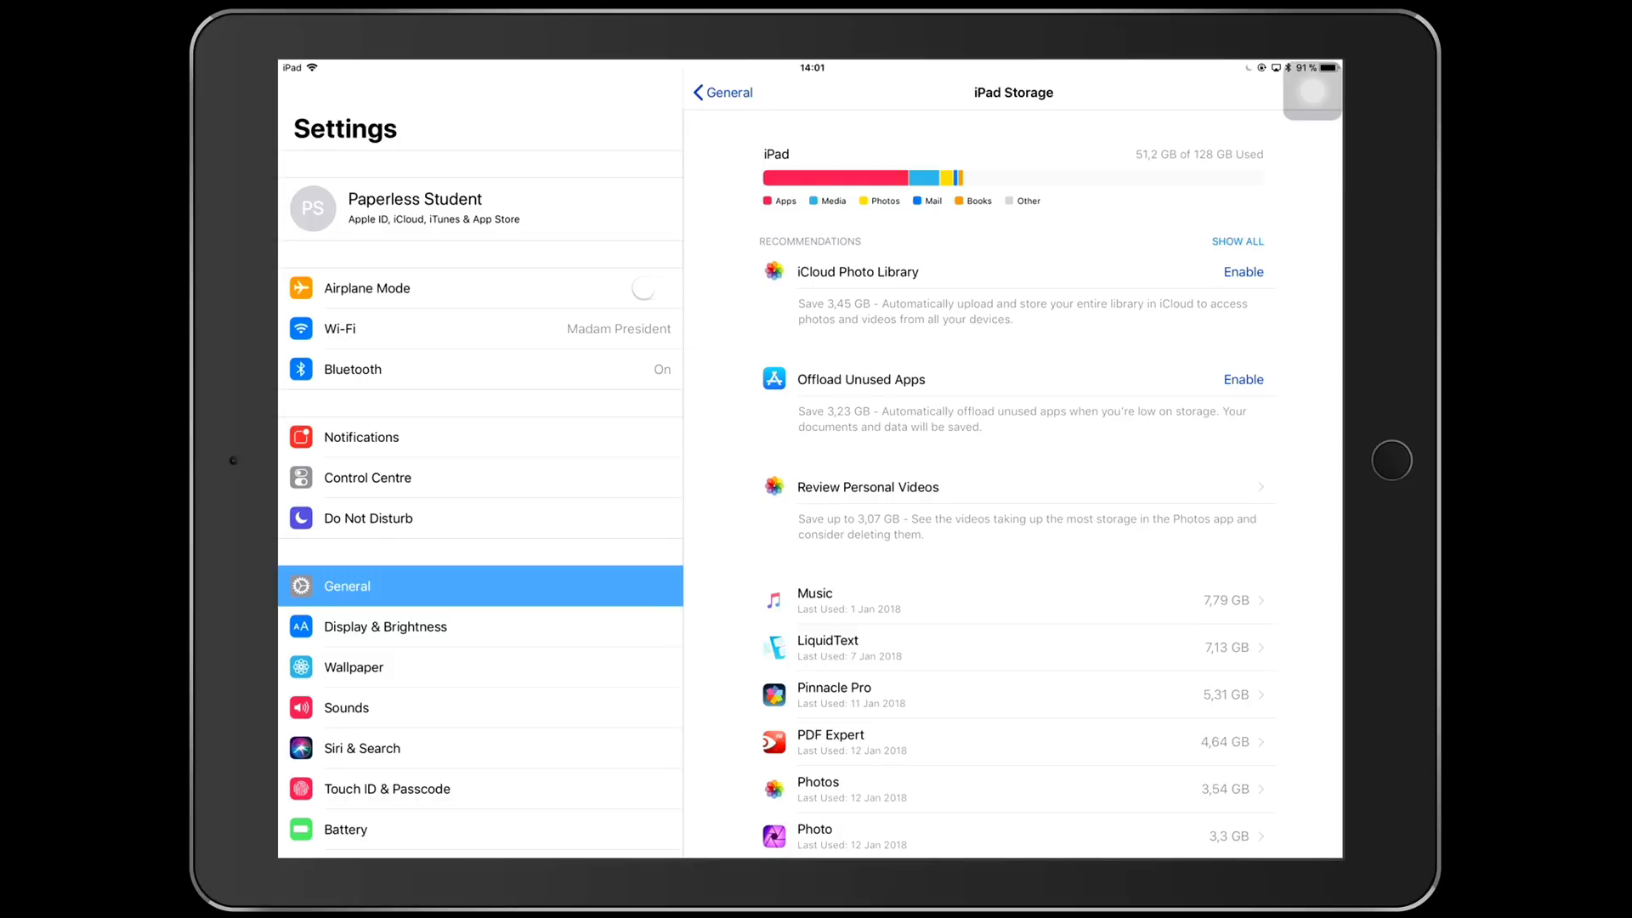
Scroll down through the storage listings toward Pinnacle Pro's details.
scroll(down, 3)
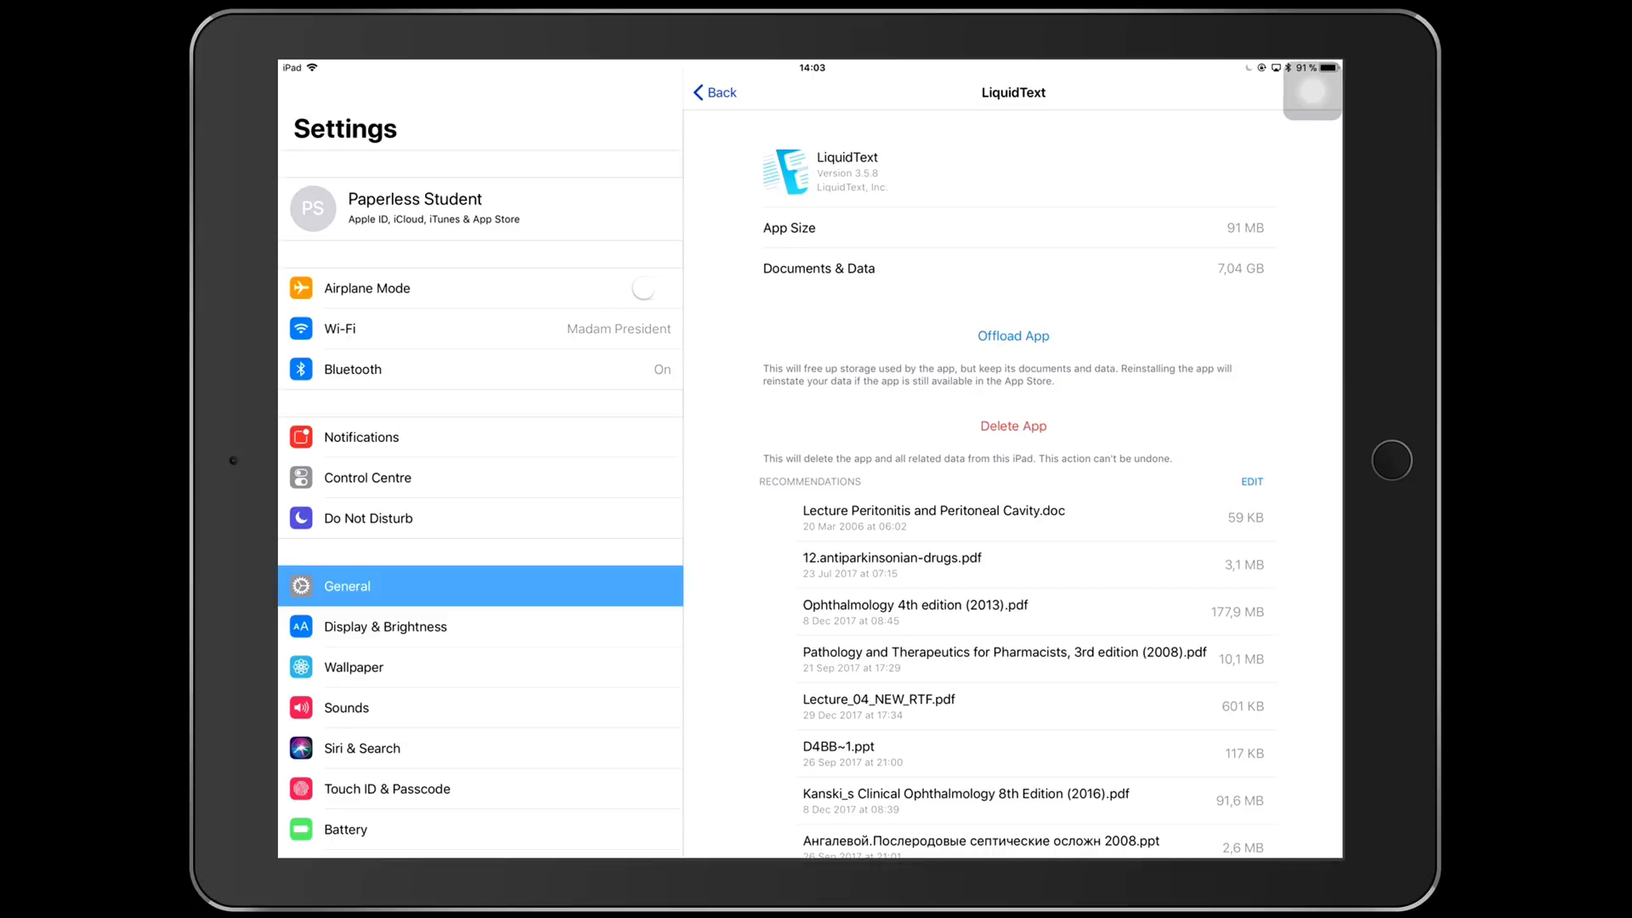
scroll(down, 3)
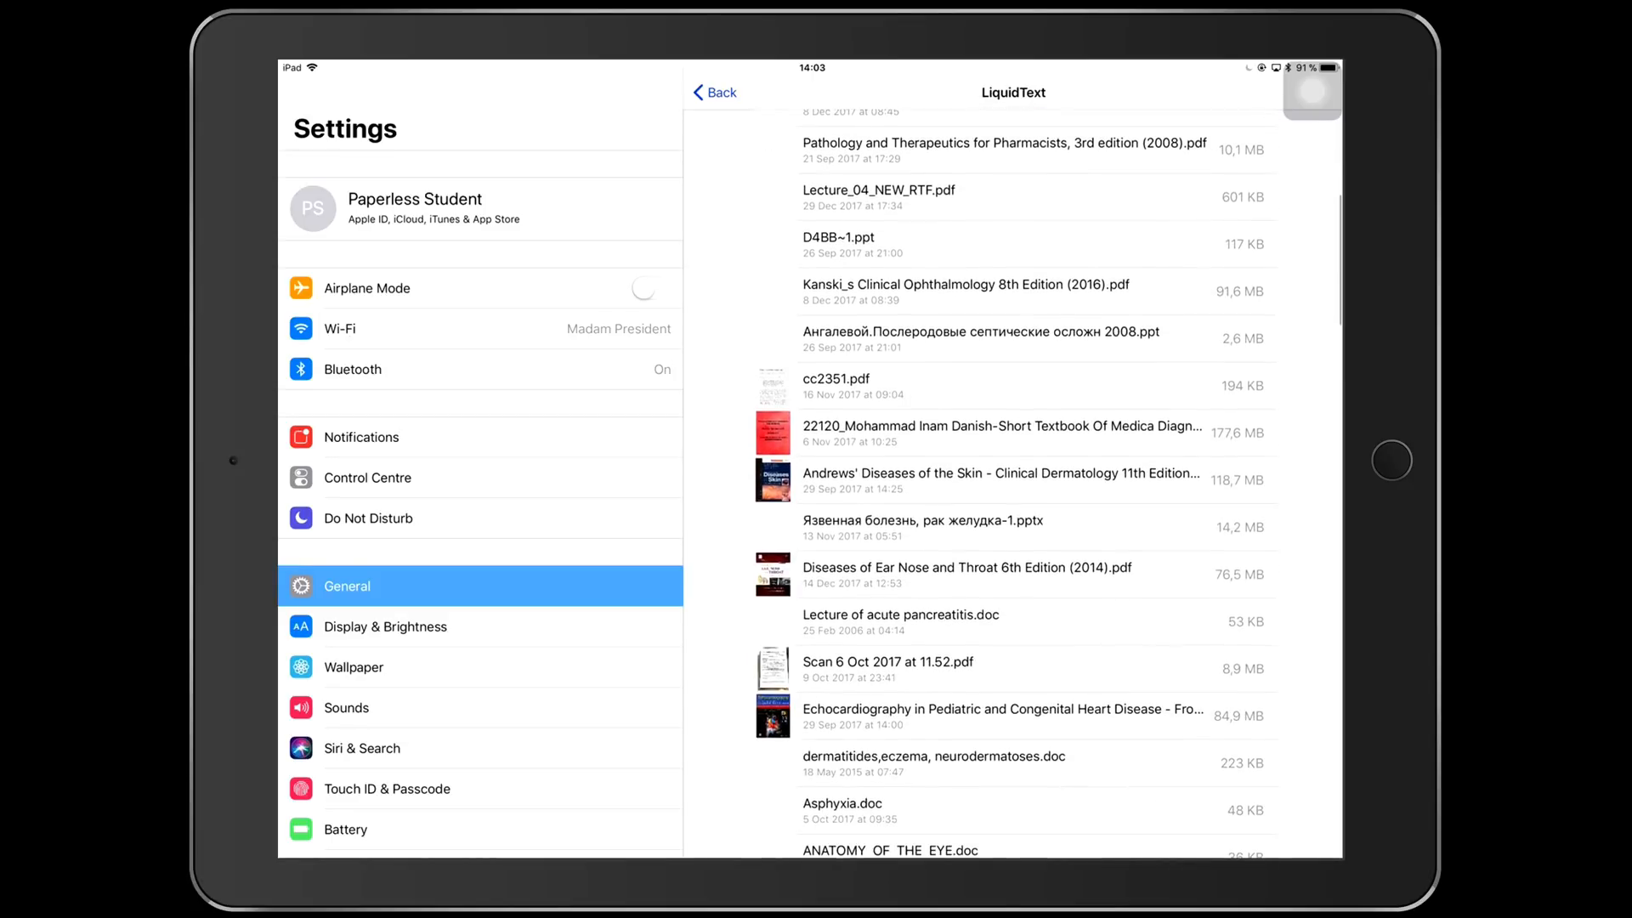
scroll(down, 3)
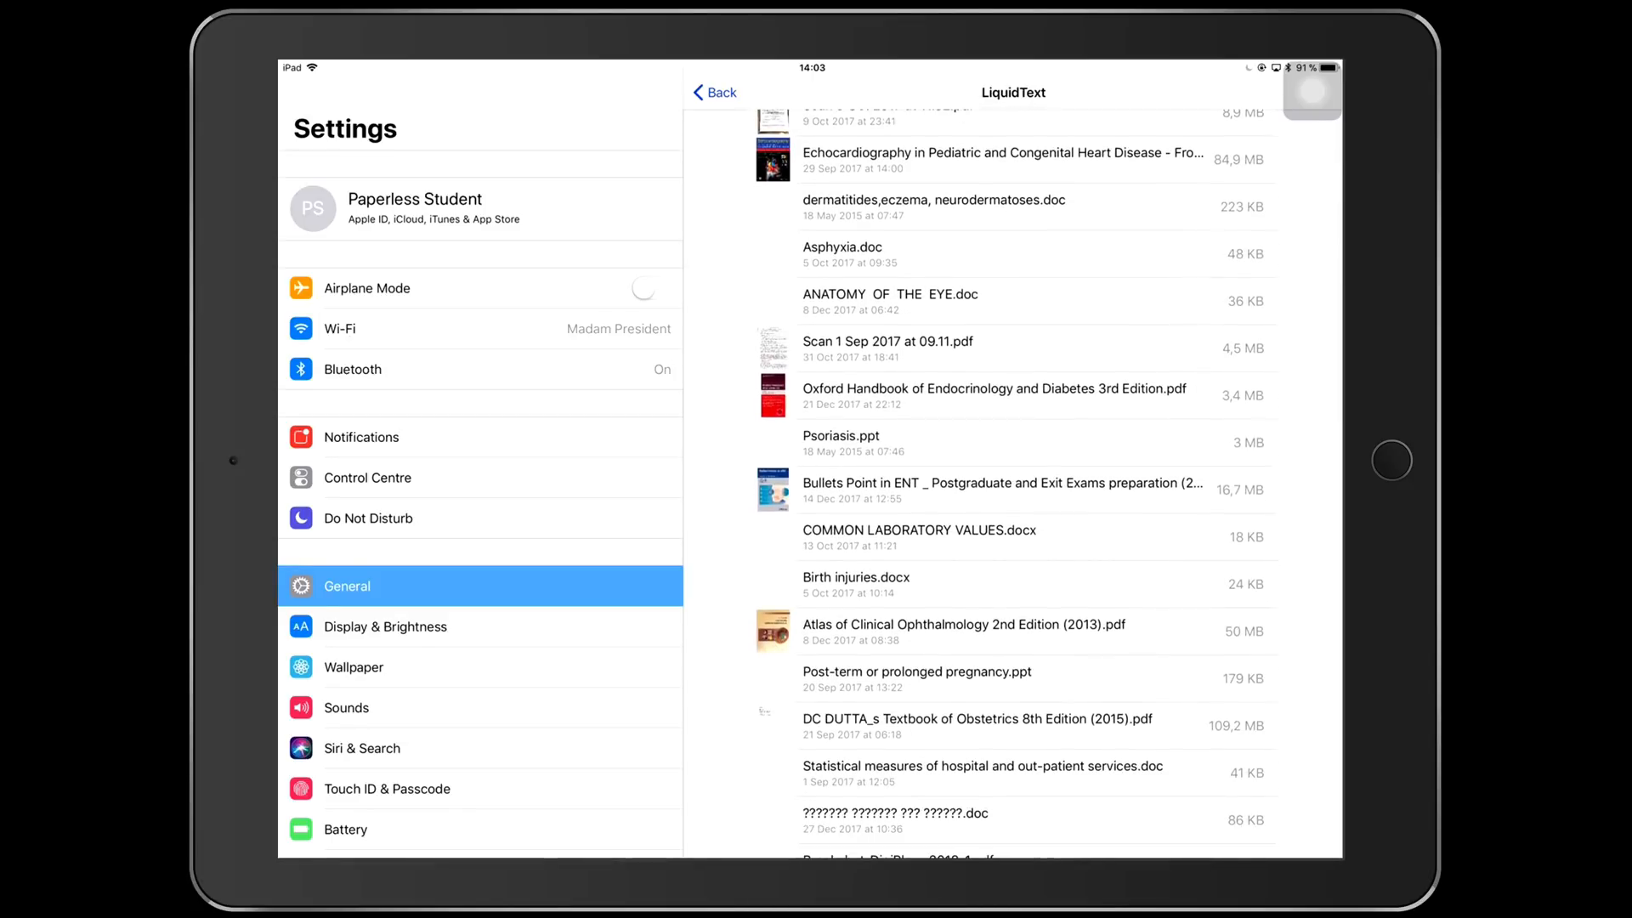
scroll(down, 3)
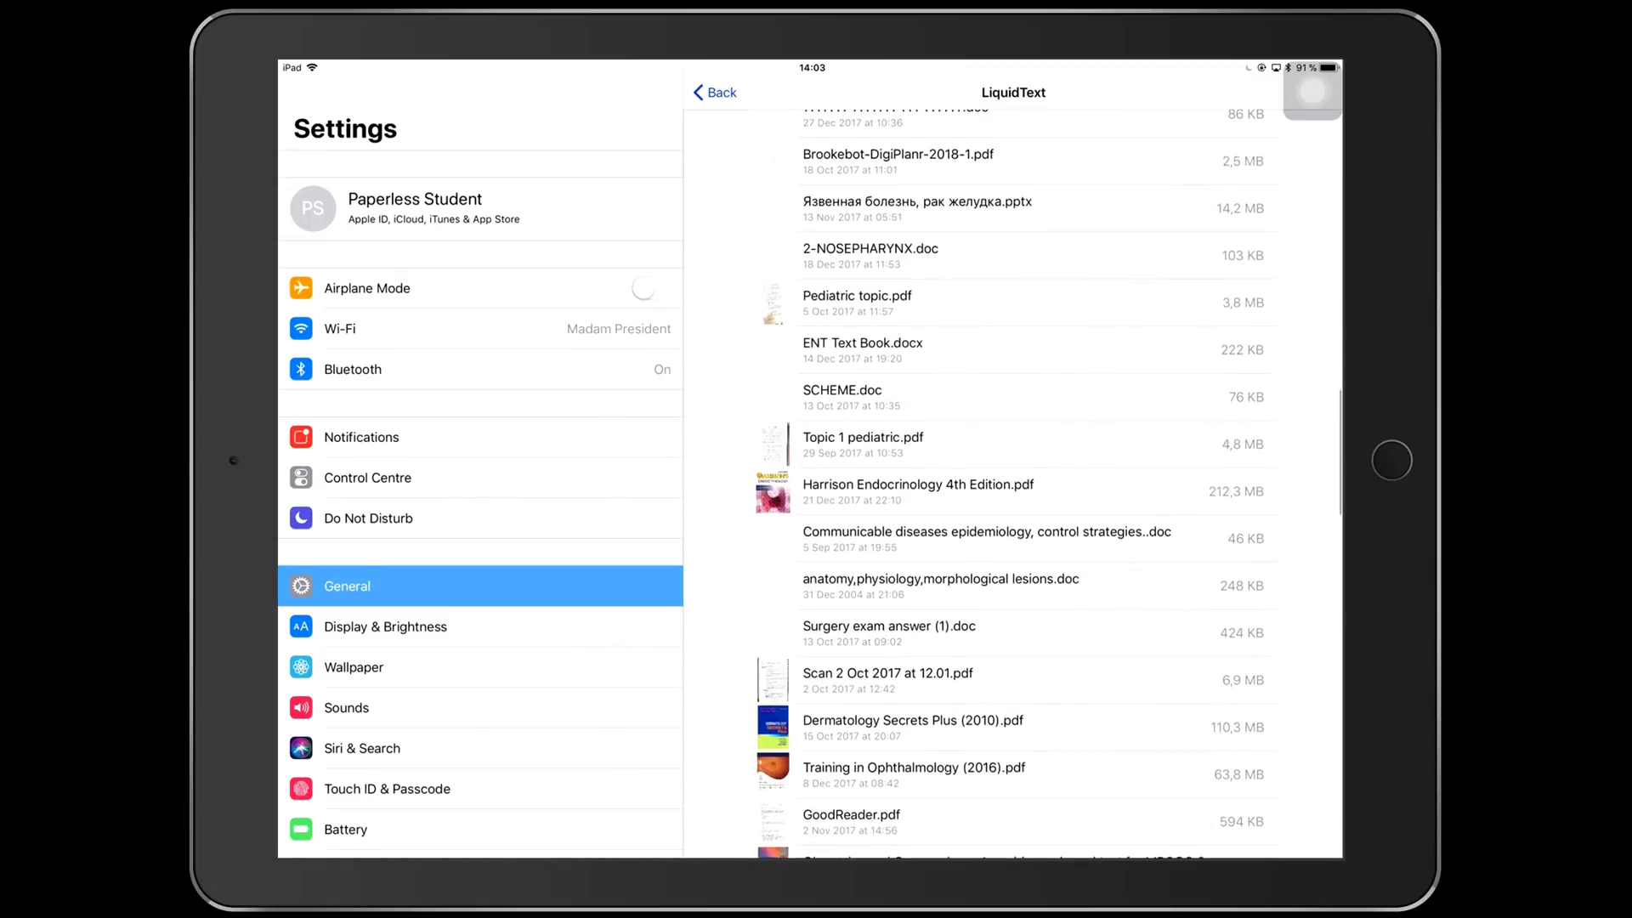
scroll(down, 3)
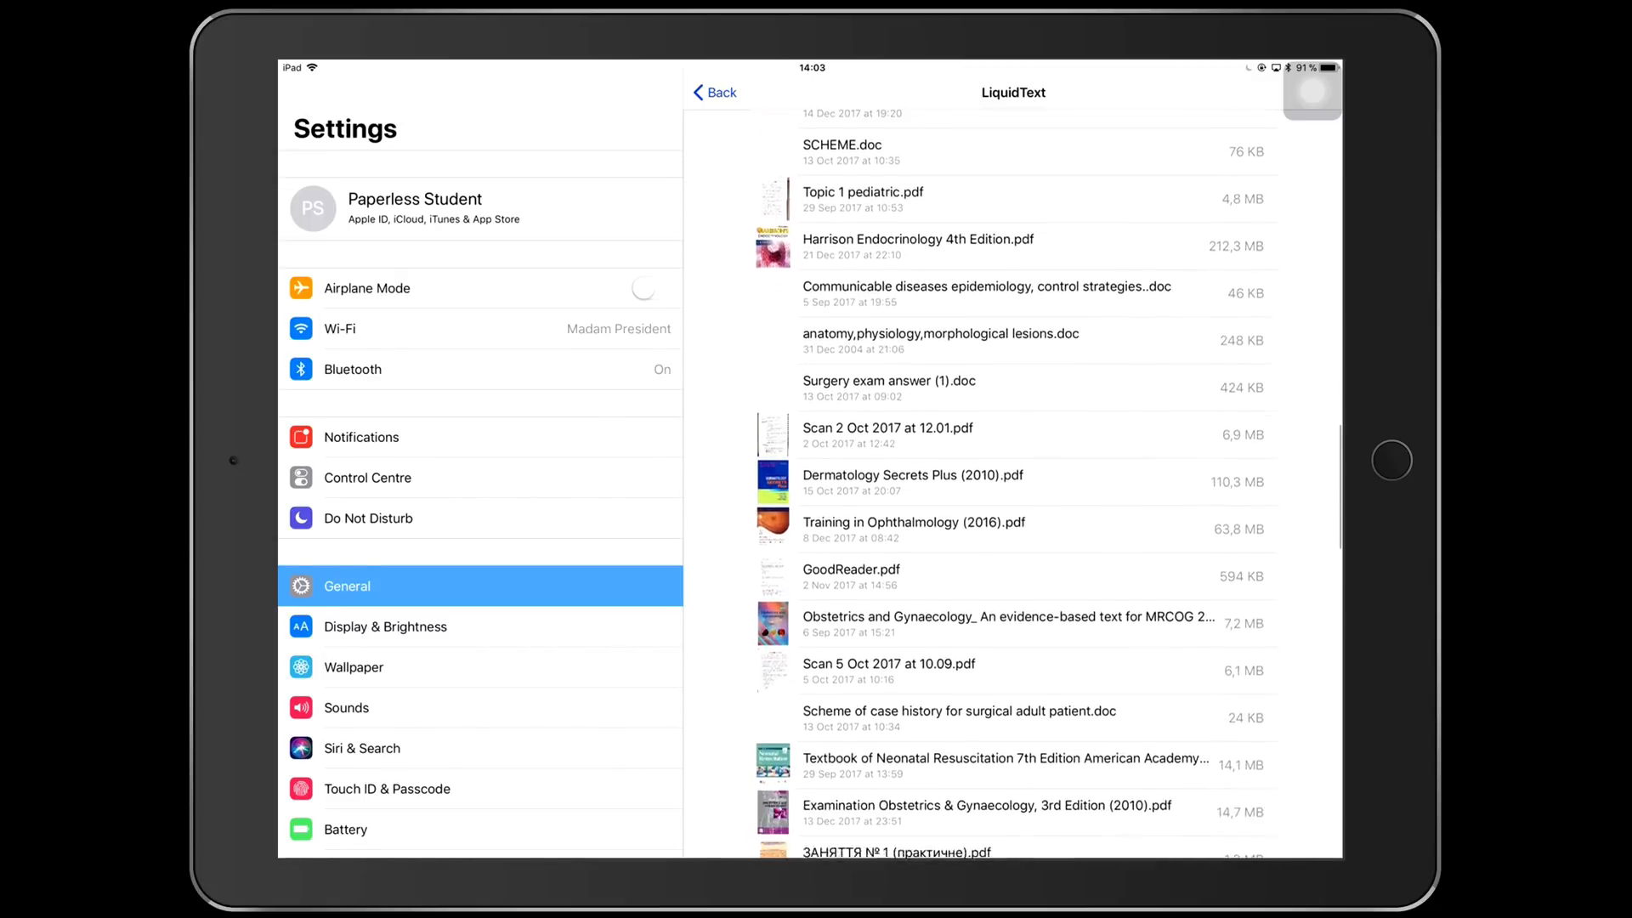
scroll(down, 3)
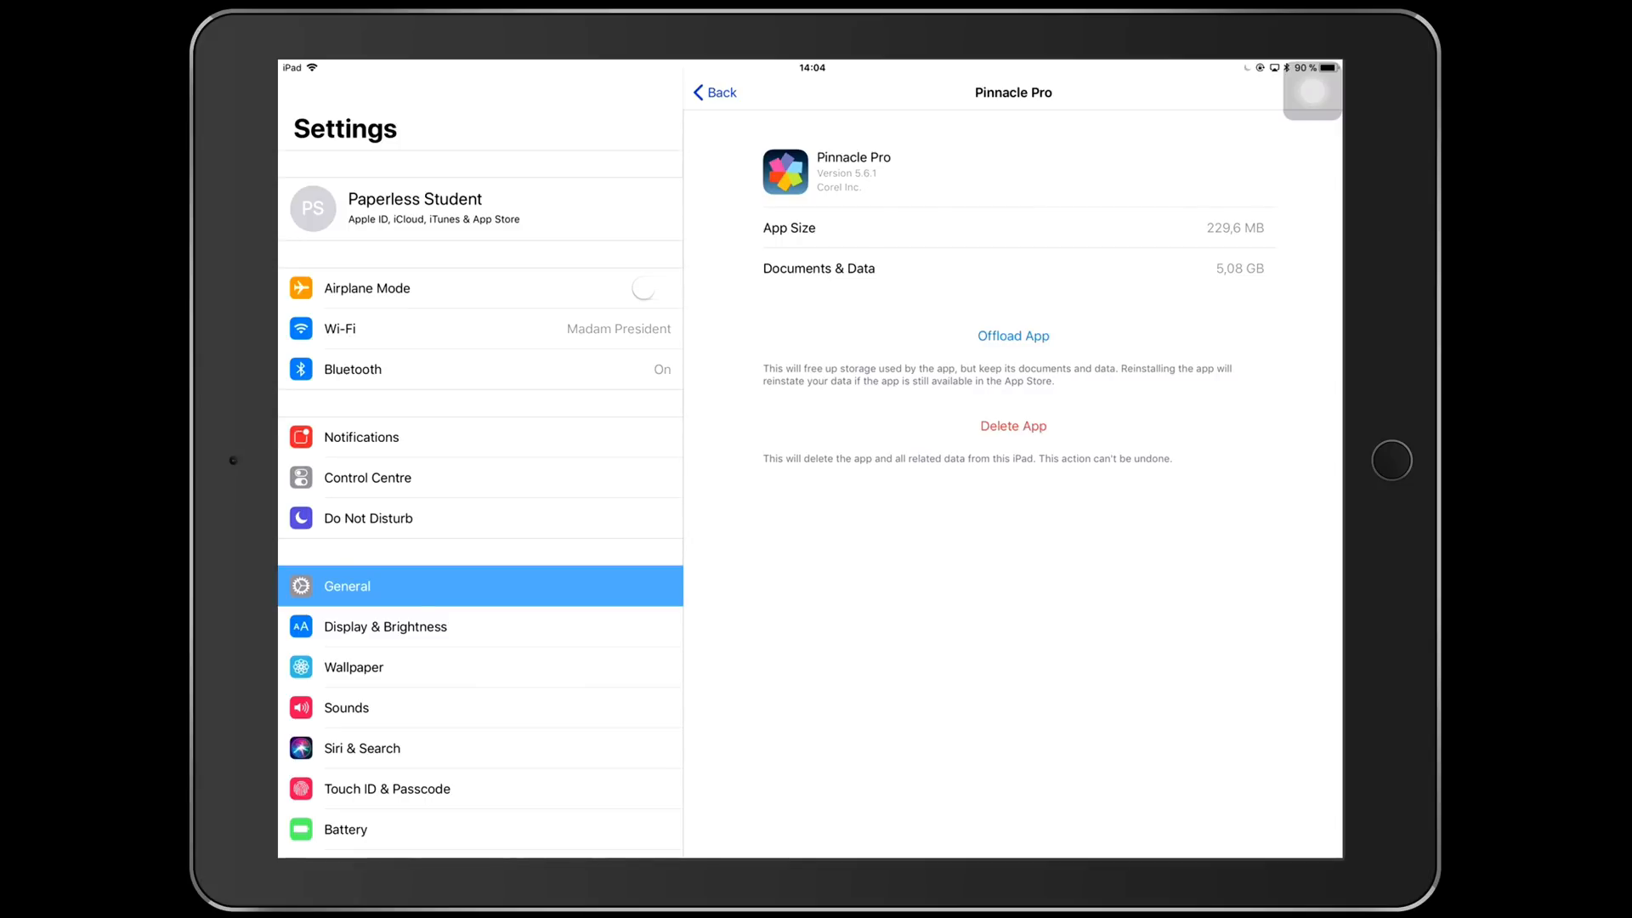
View PDF Expert's storage, then Photo's details: 981.3 MB app, 2.32 GB data.
click(712, 92)
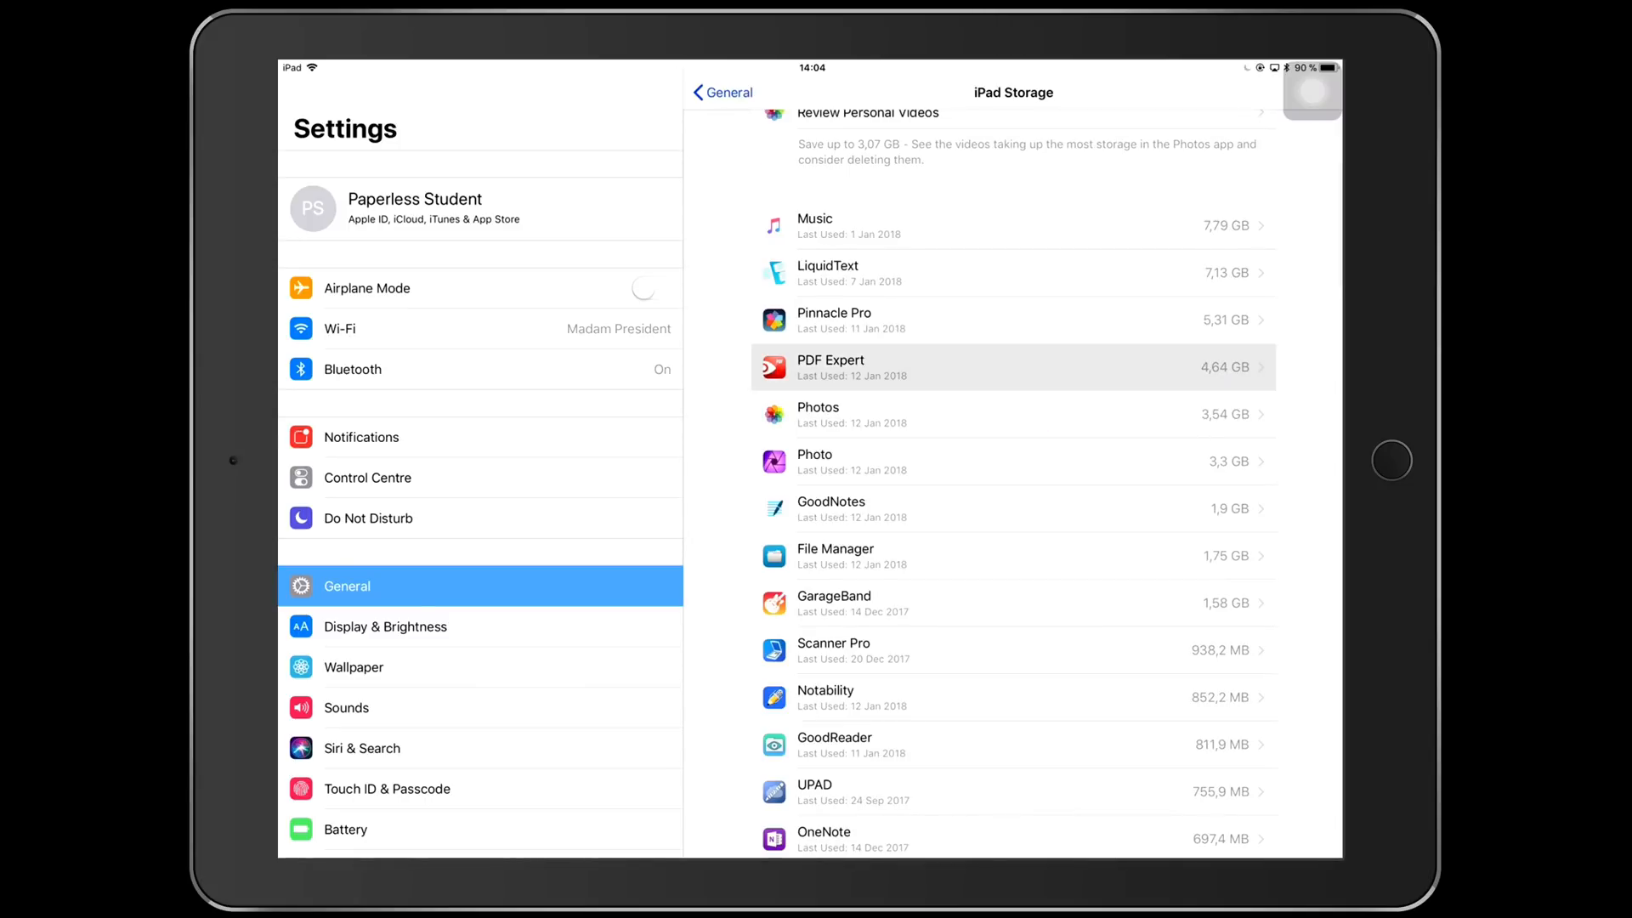
click(1013, 366)
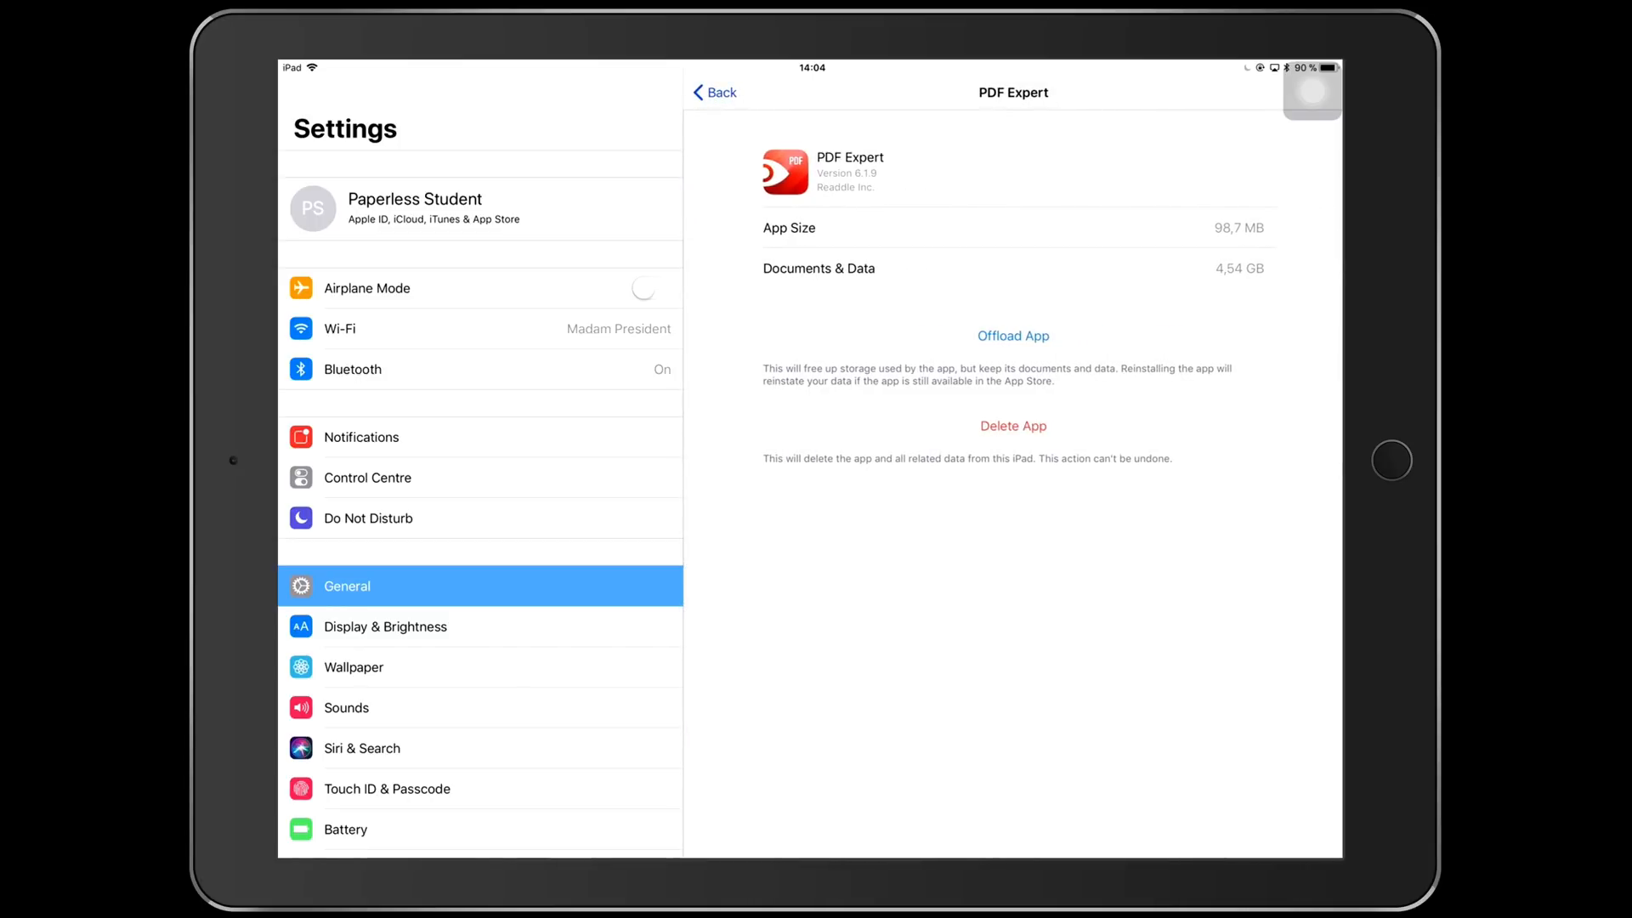
click(714, 92)
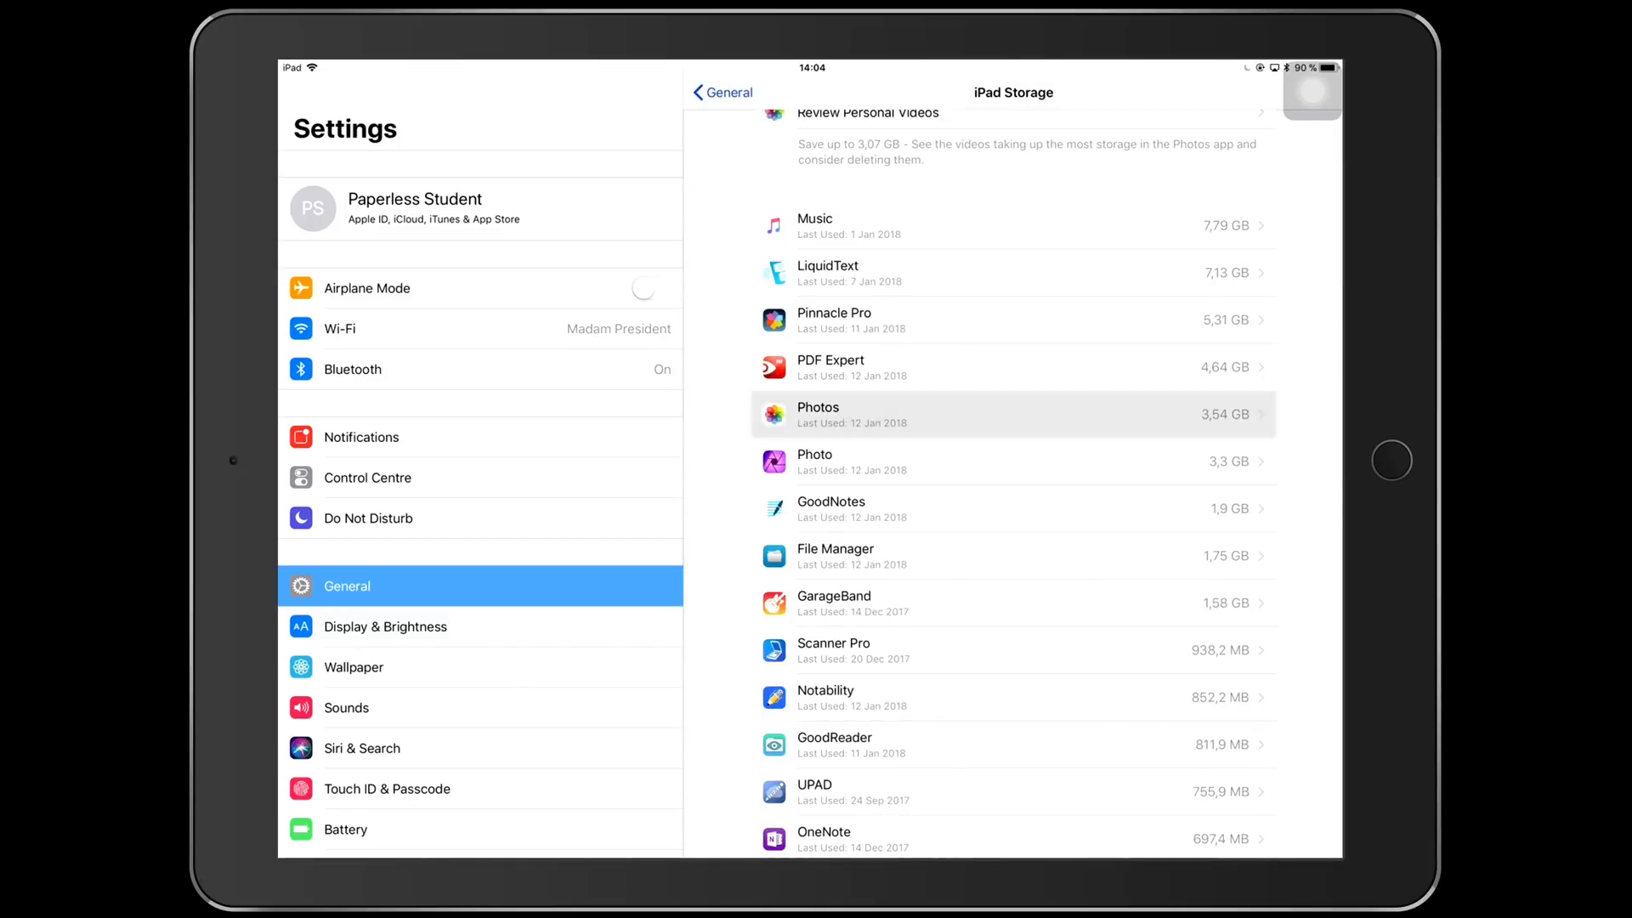
click(1010, 413)
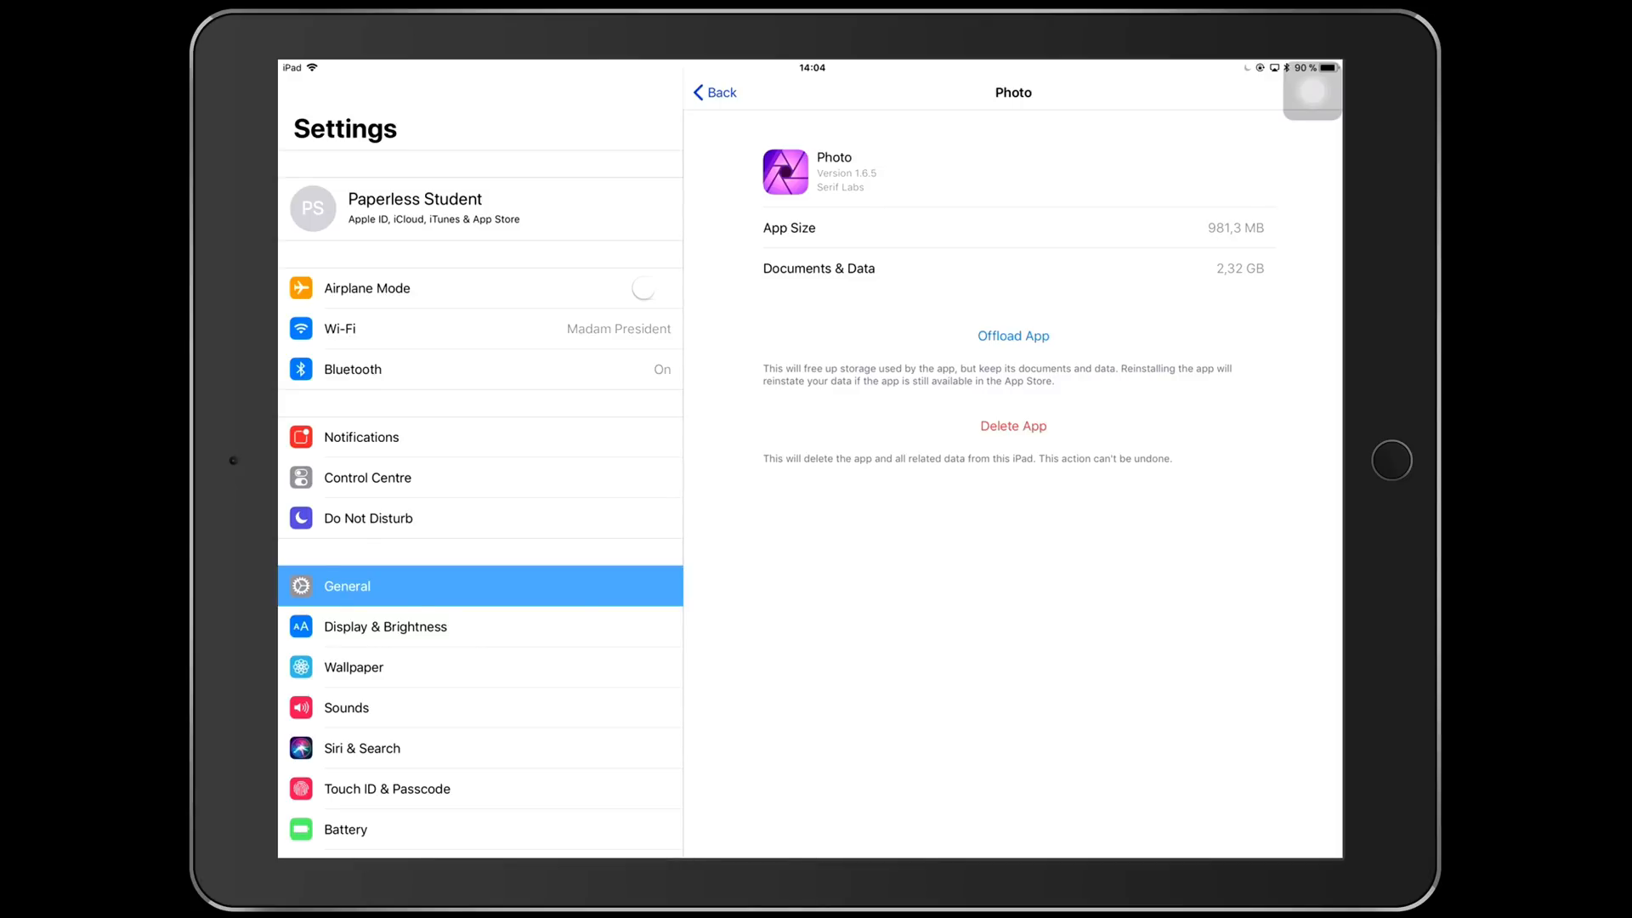
Check GoodNotes' storage, then File Manager's: 15.3 MB app, 1.74 GB data.
click(714, 91)
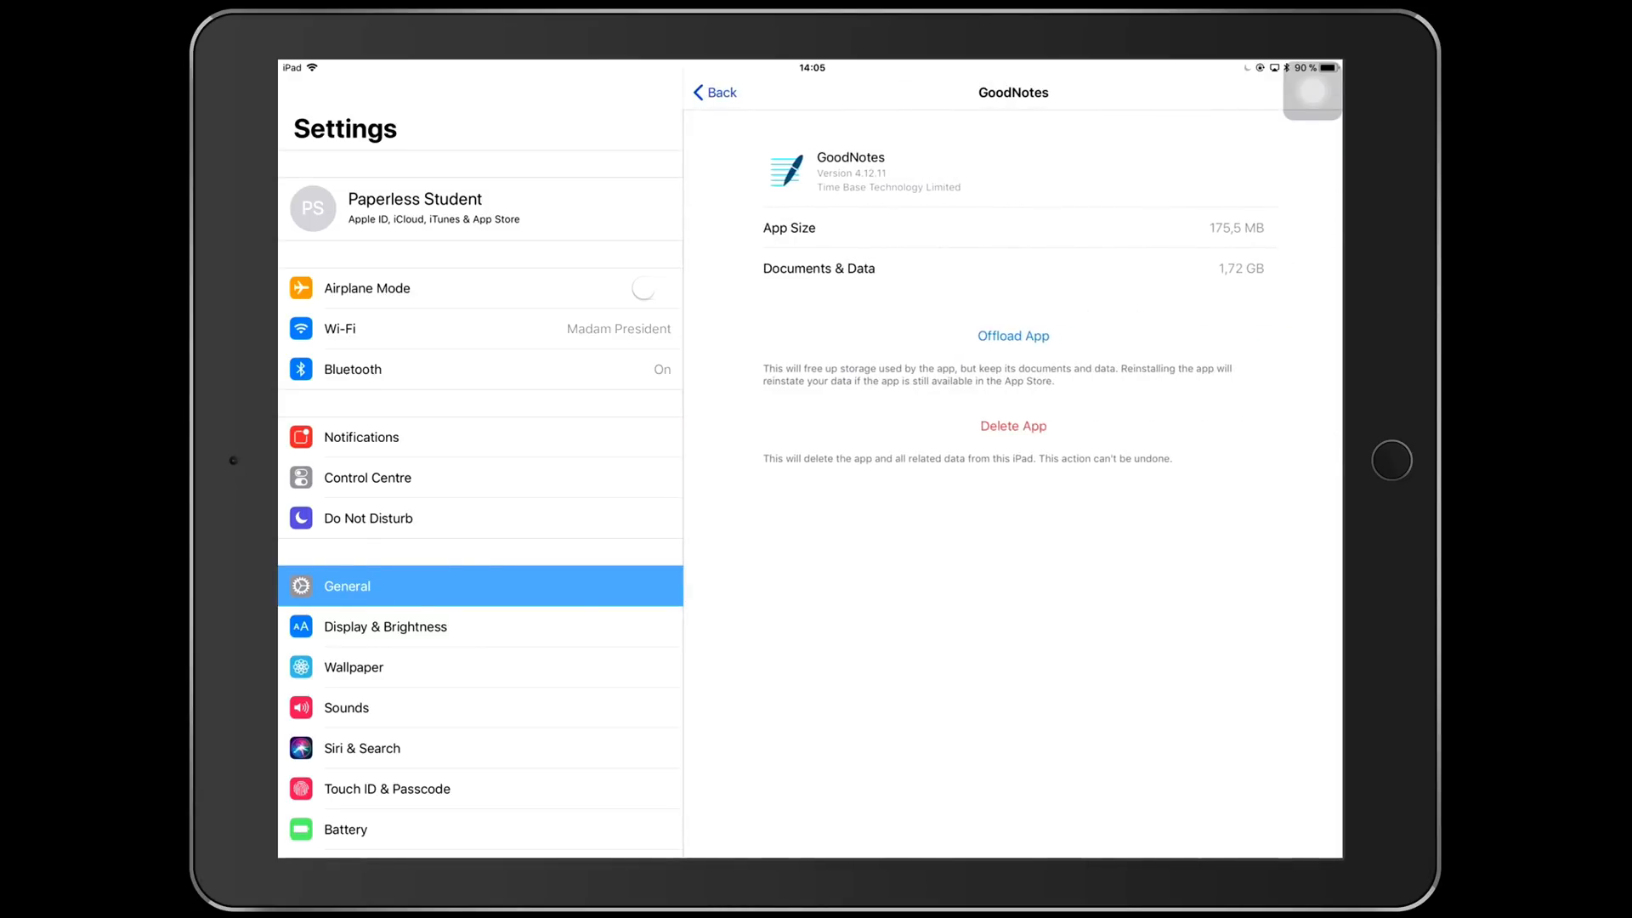
click(715, 92)
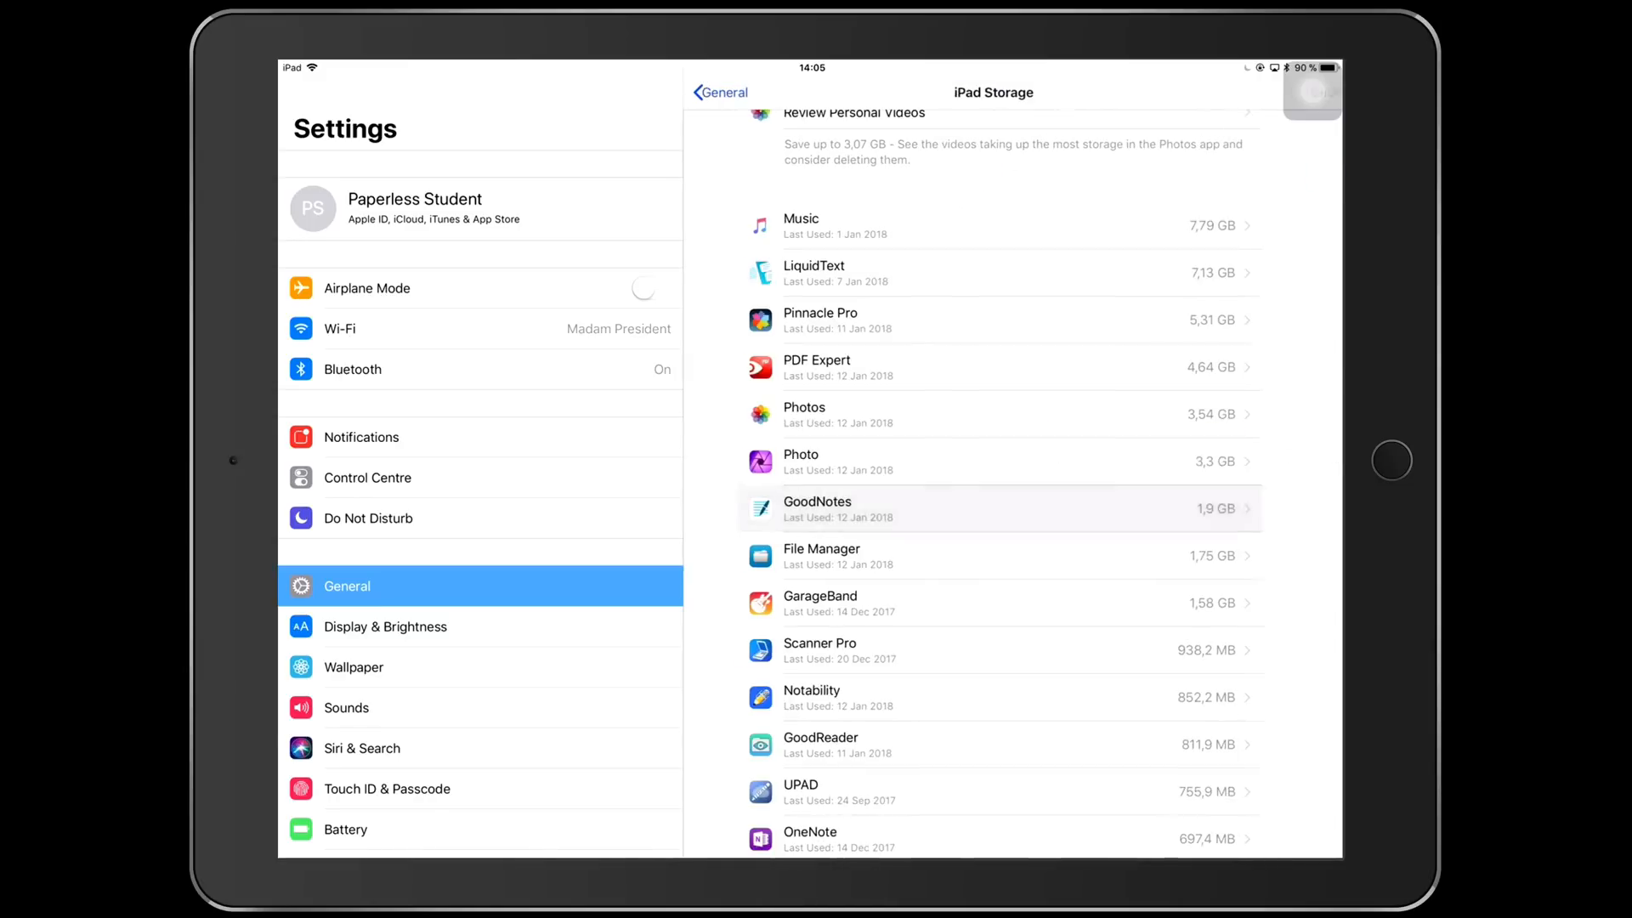
click(988, 556)
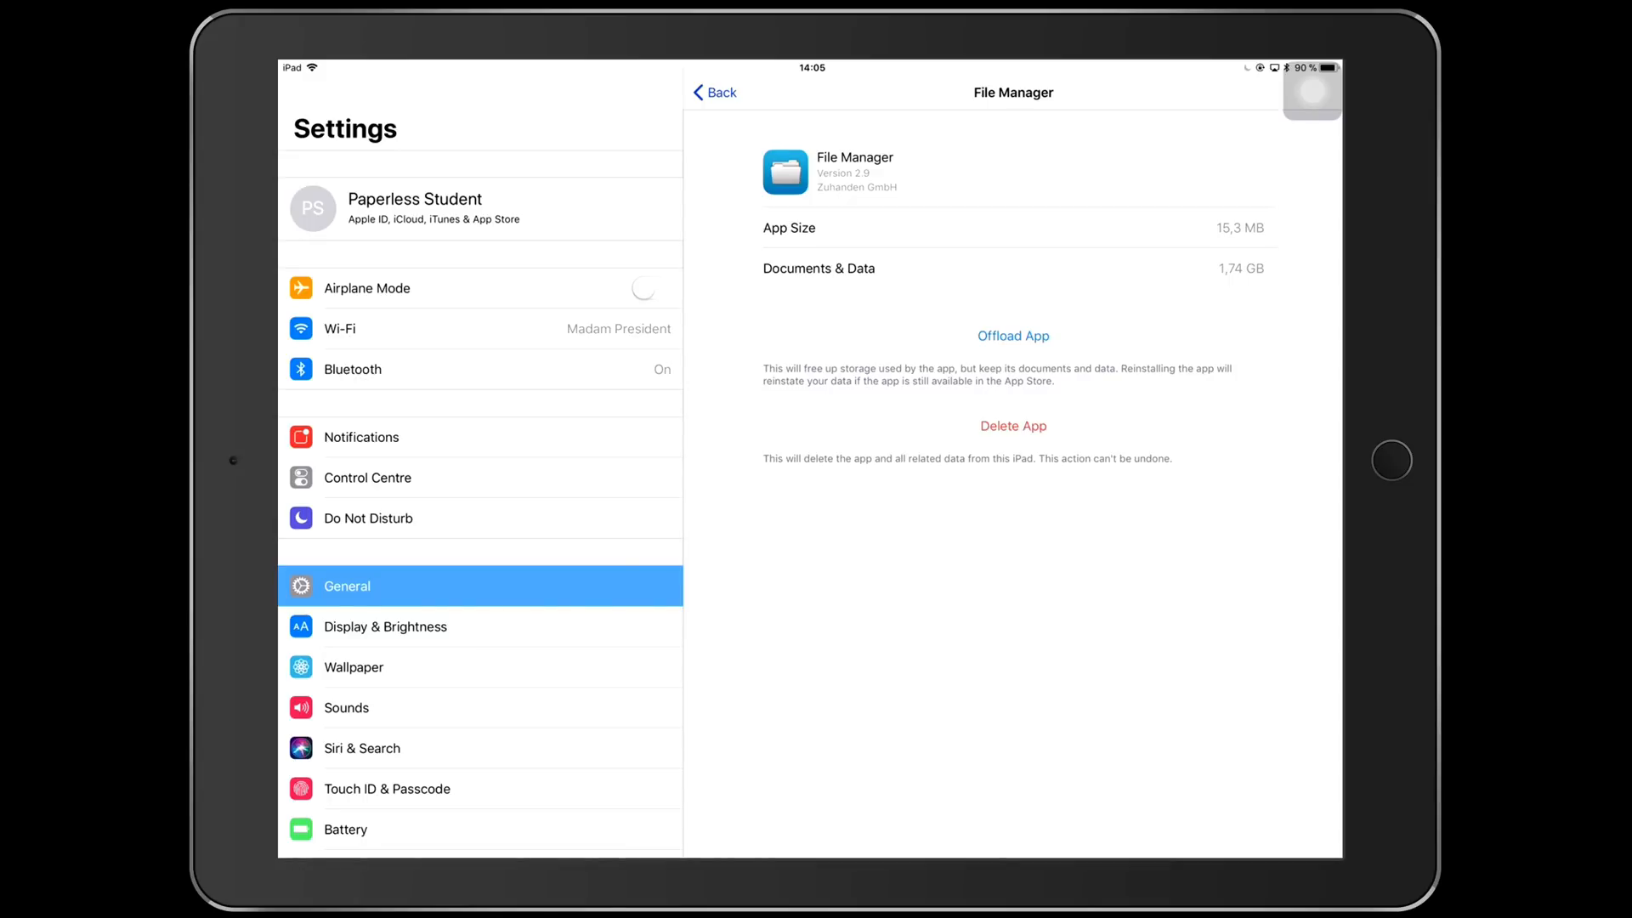
View GarageBand's and Scanner Pro's storage details, ending on the app list.
click(714, 91)
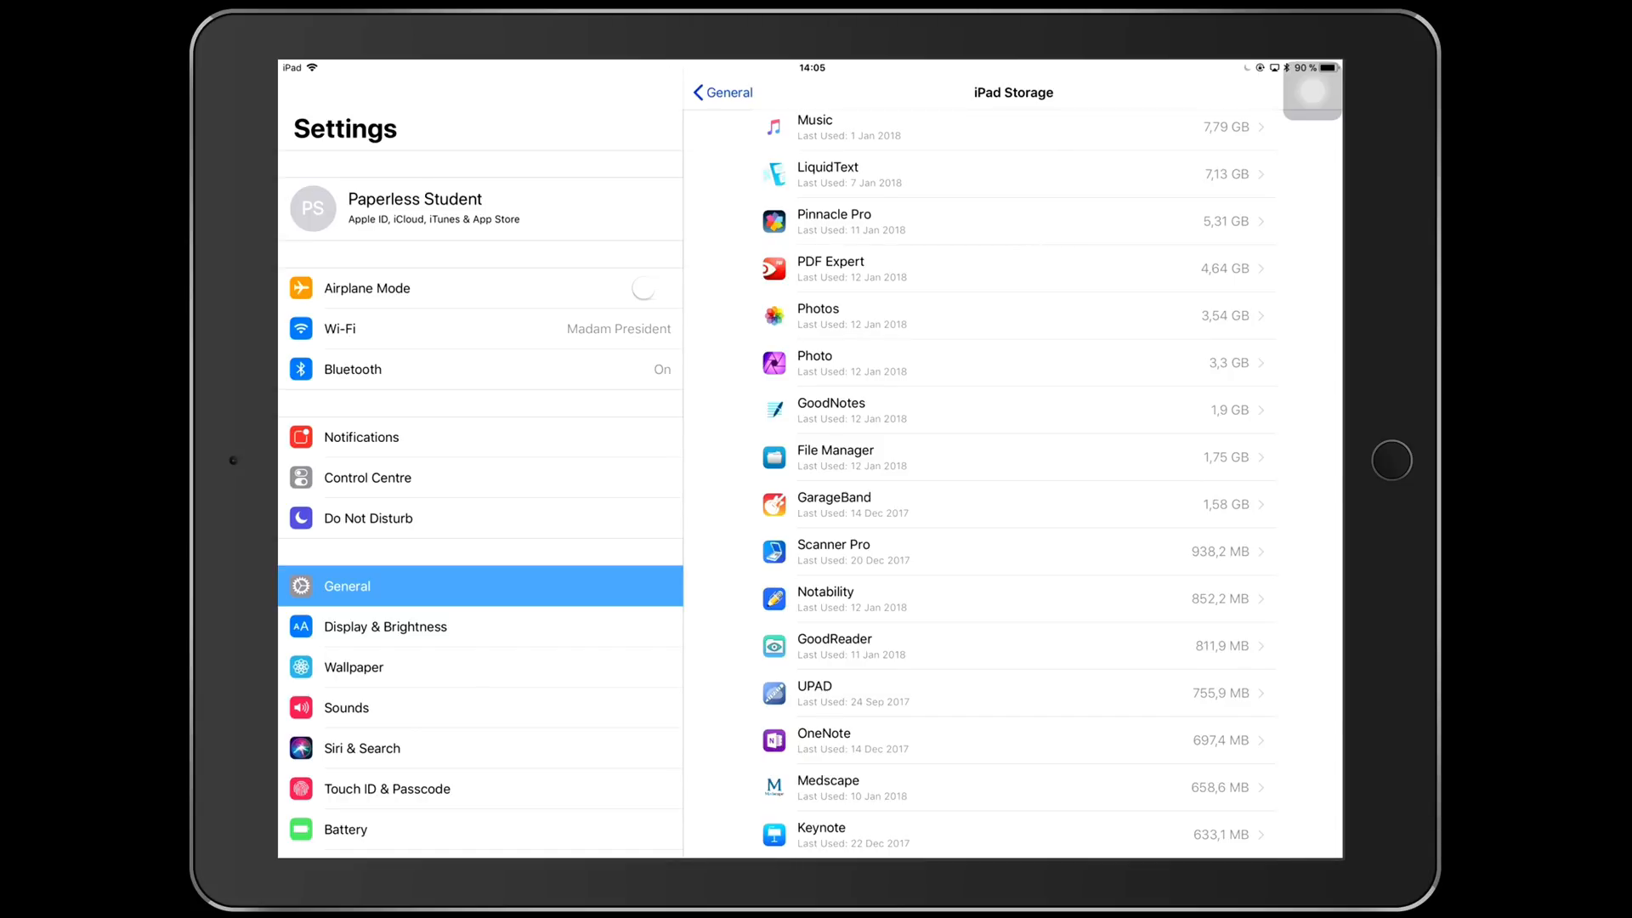
click(1010, 505)
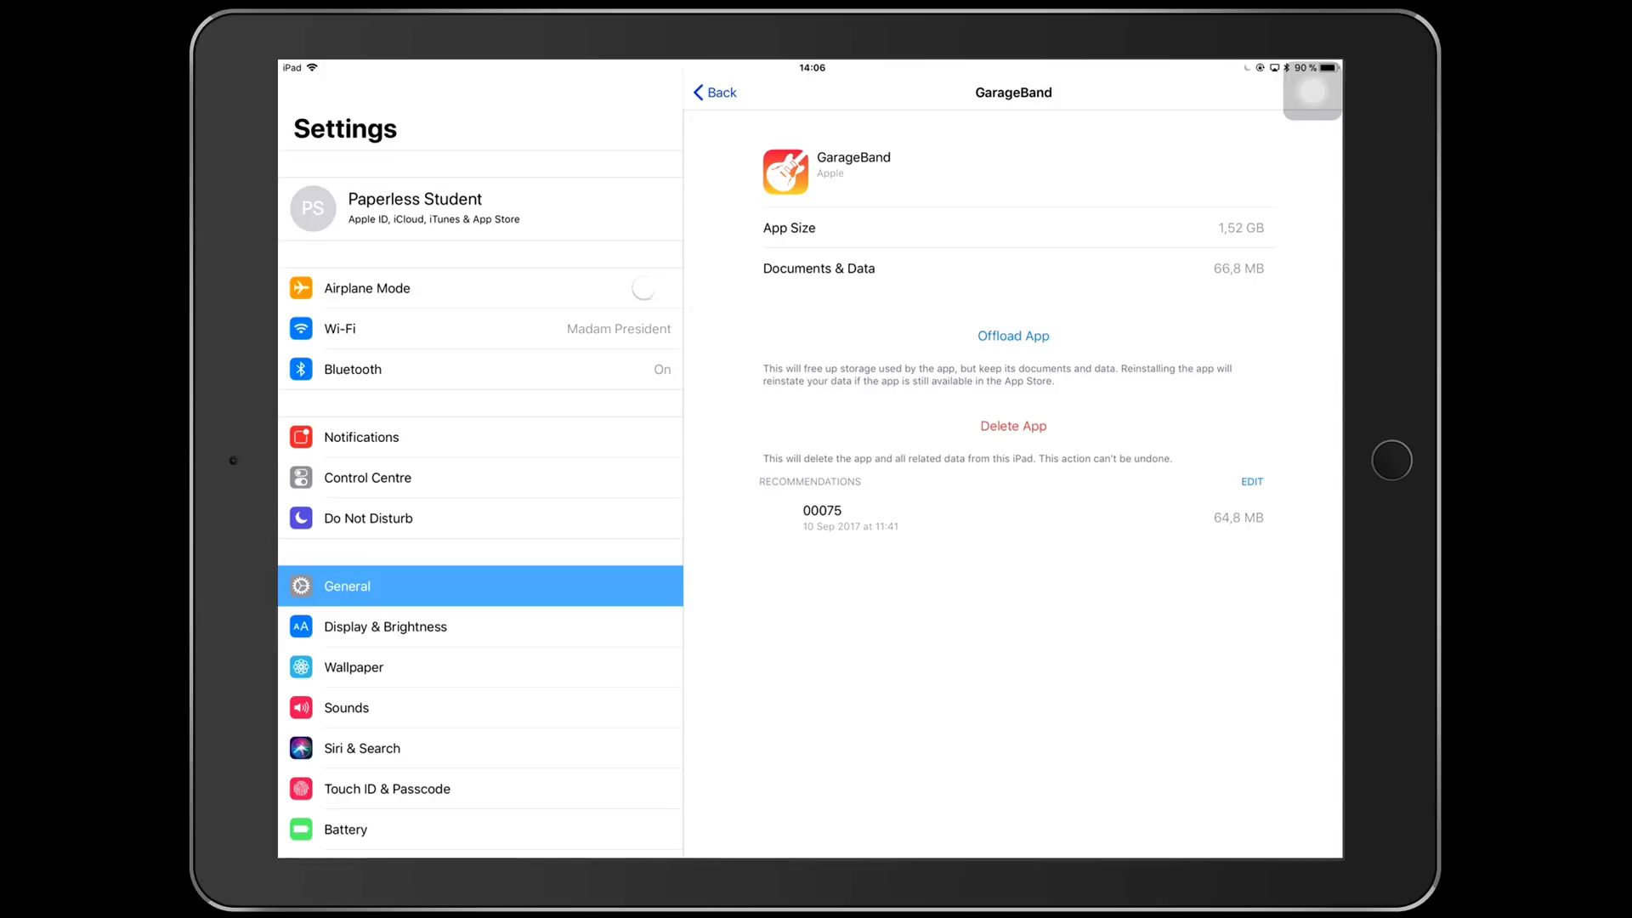
click(714, 92)
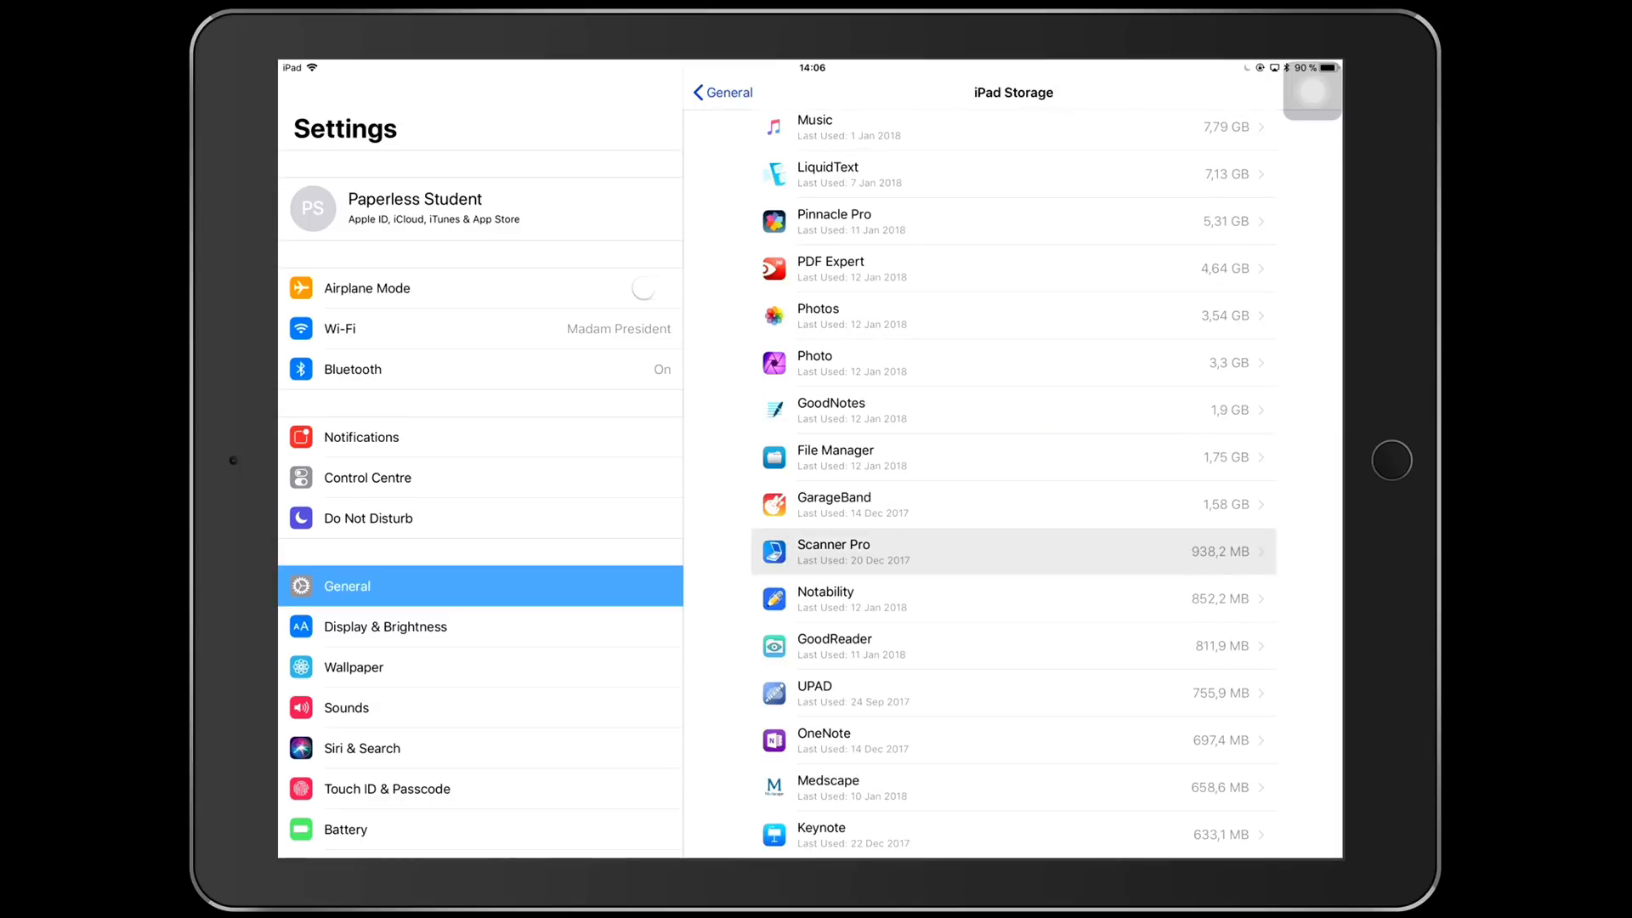
click(1010, 550)
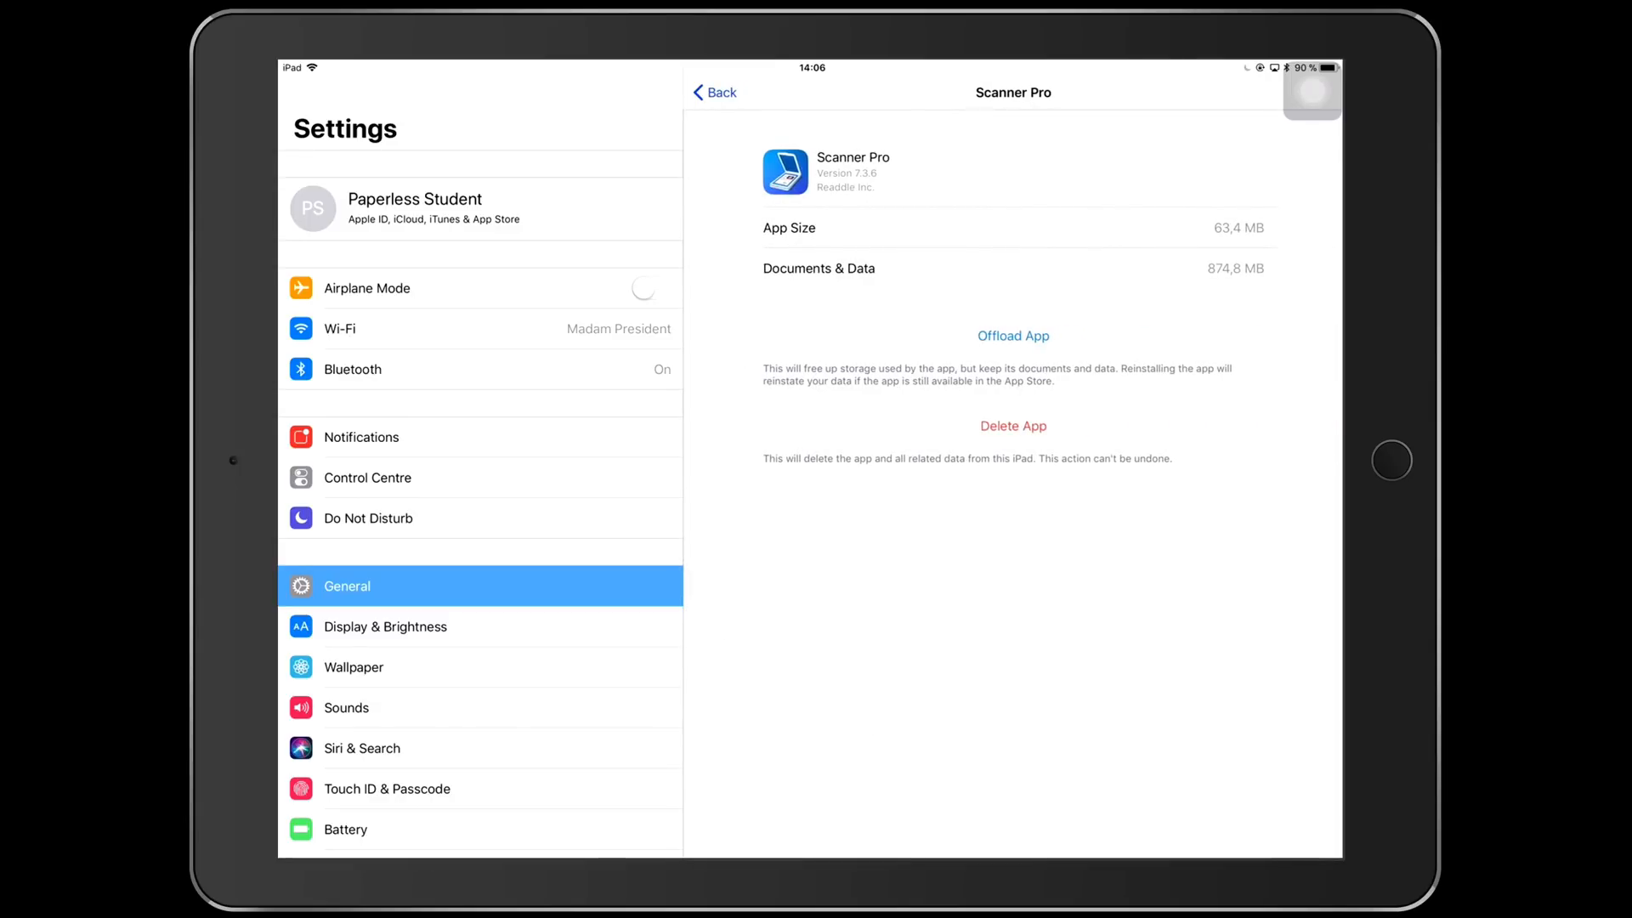
click(714, 92)
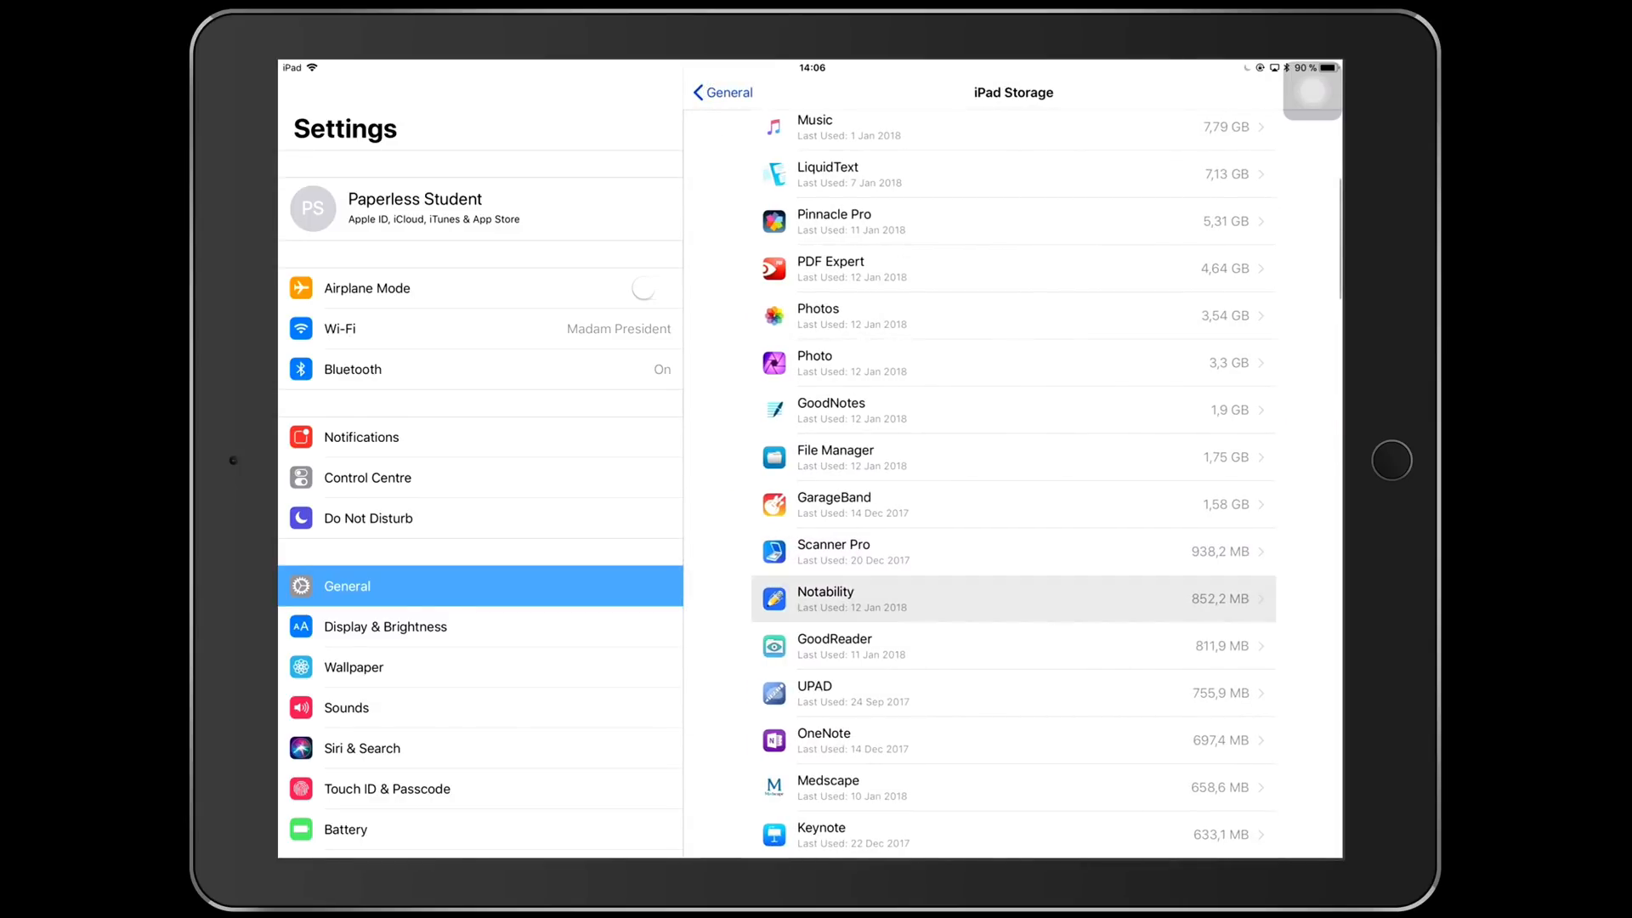
click(1010, 598)
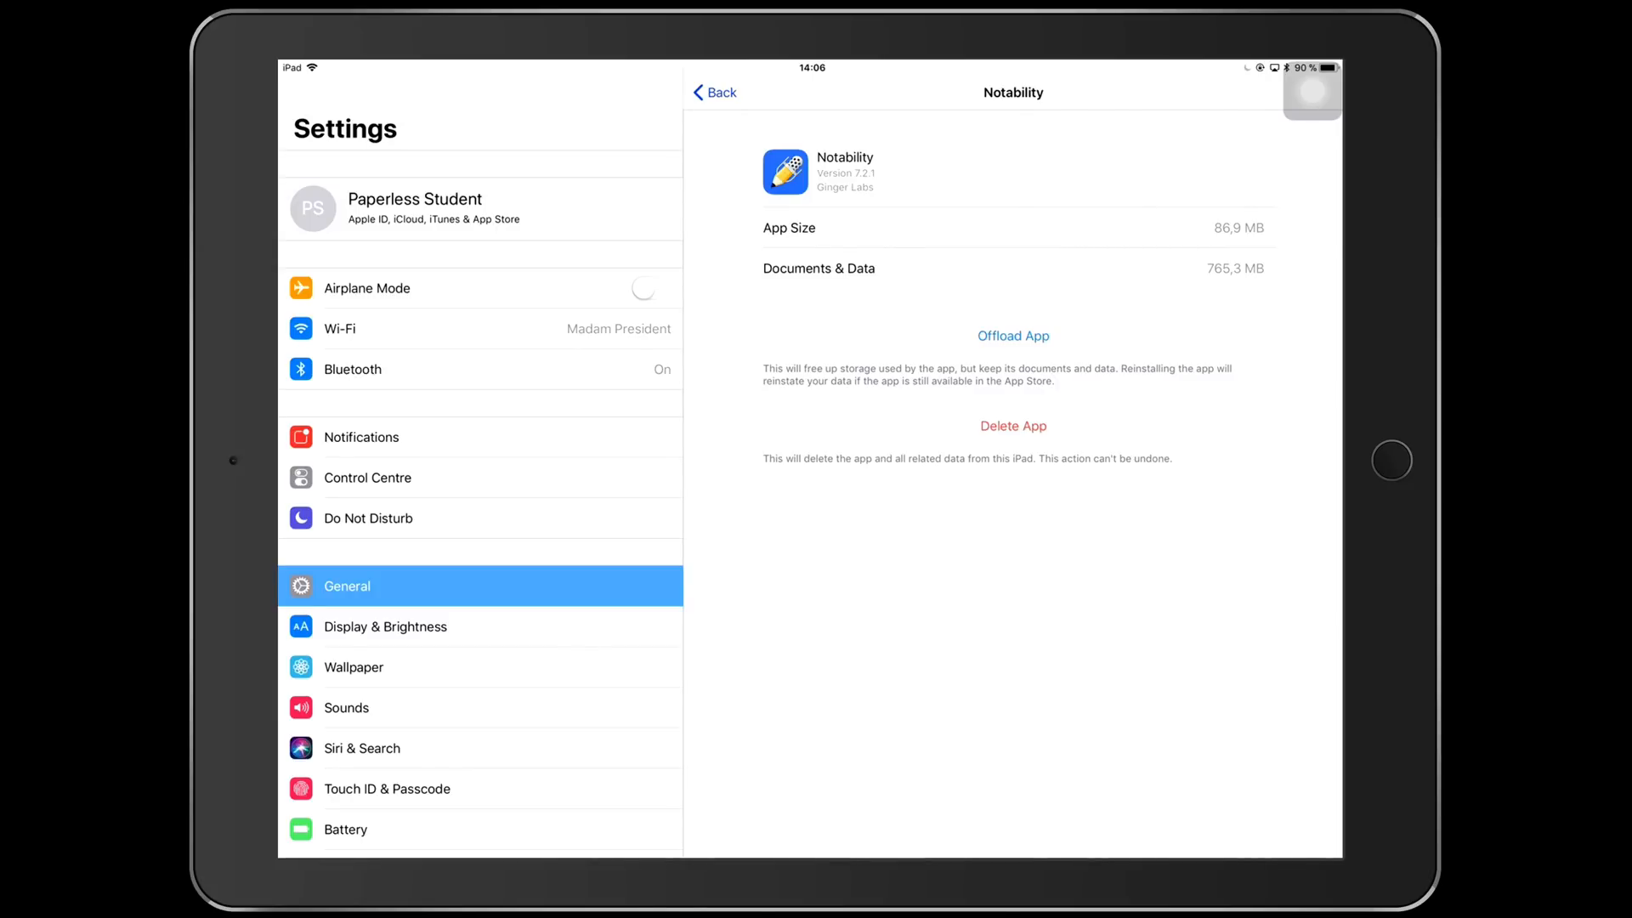
click(713, 92)
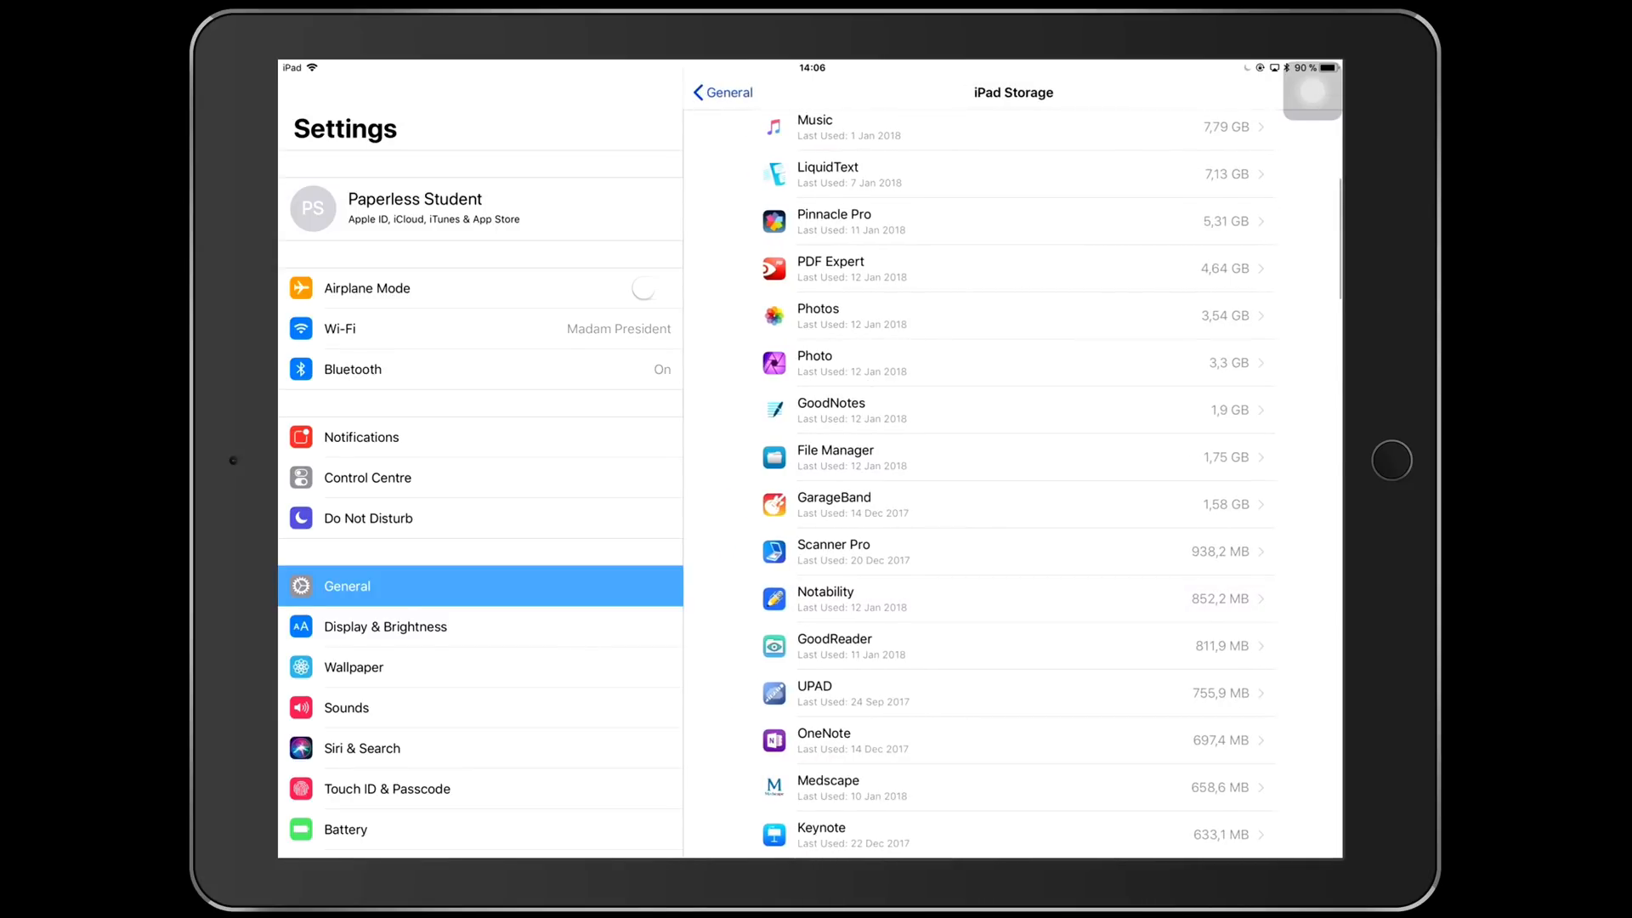
scroll(down, 3)
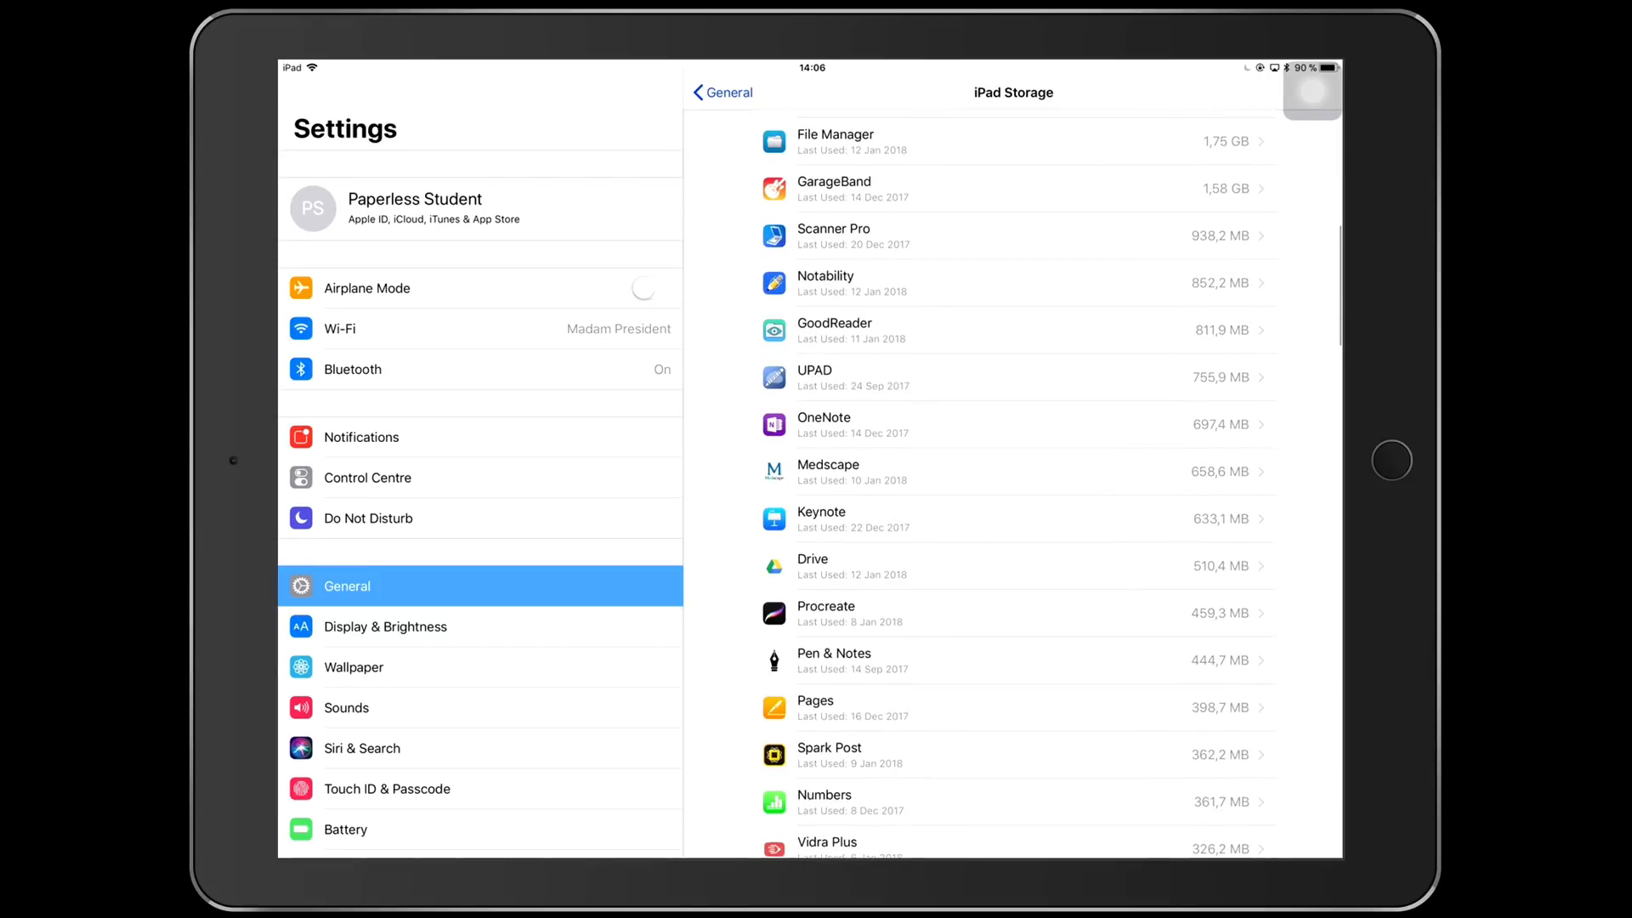
scroll(down, 3)
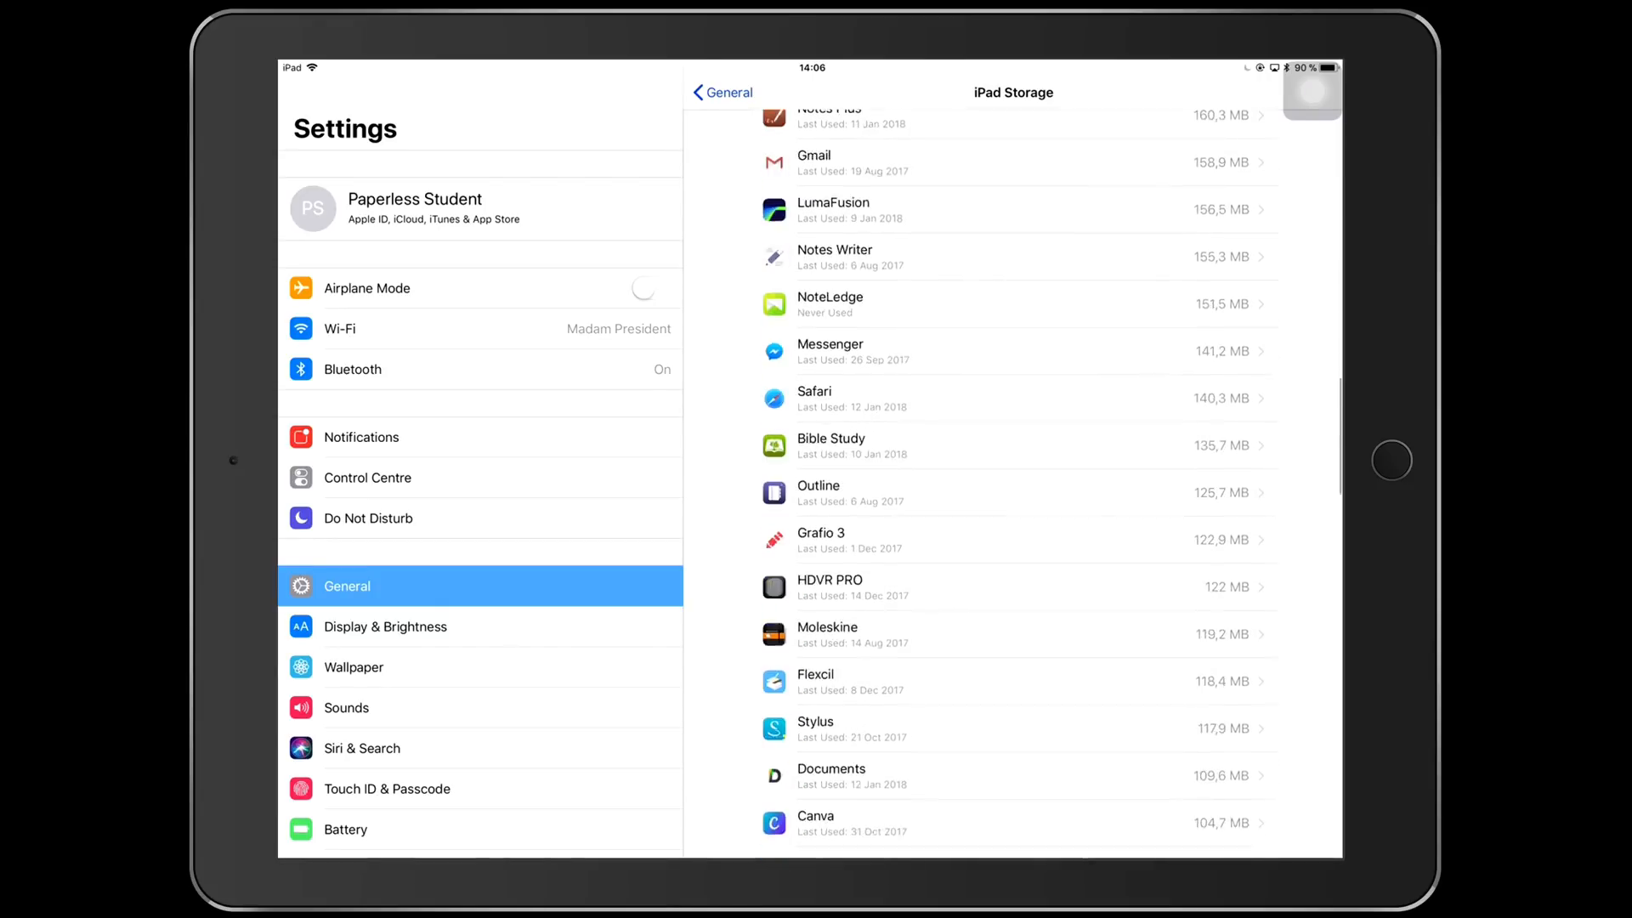